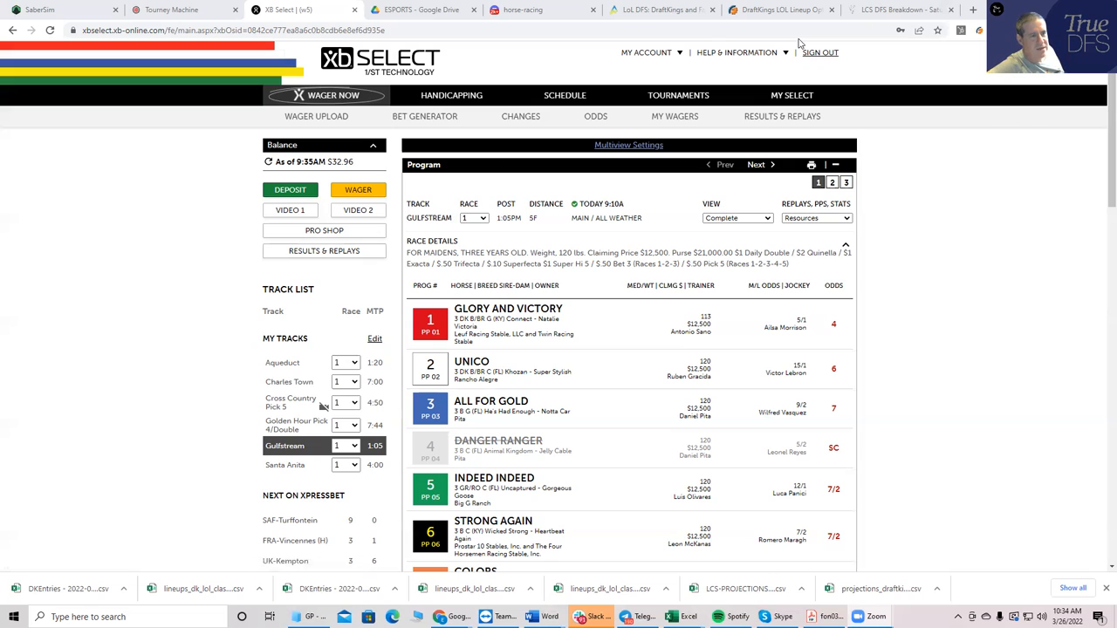
mouse_move(153, 179)
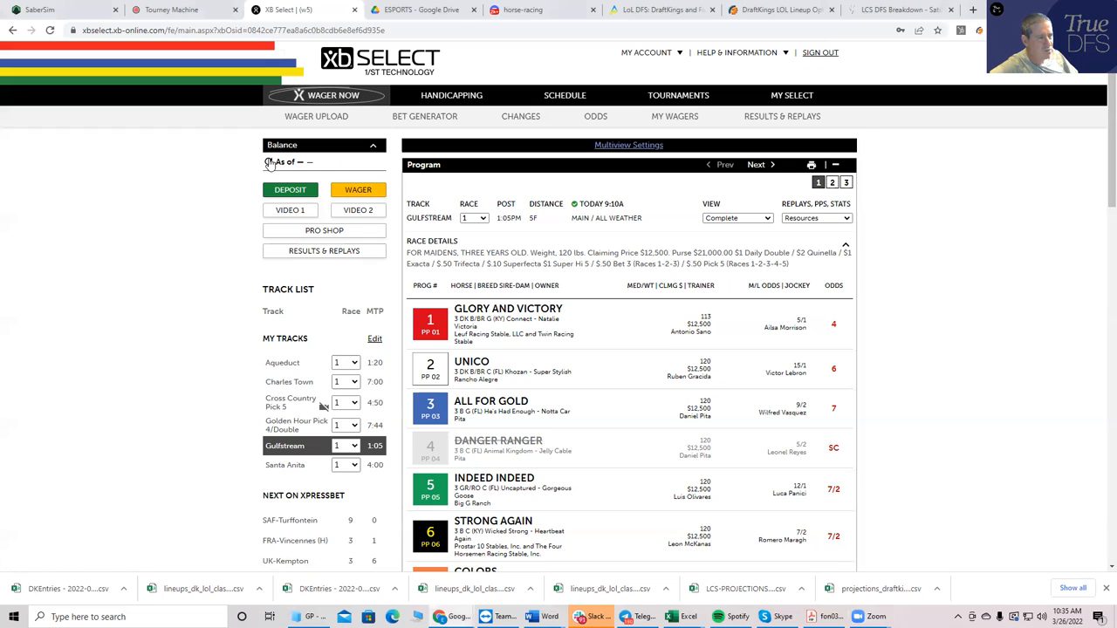
Refresh the account balance so it reads $1,032.96 alongside the Gulfstream Race 1 program.
click(269, 163)
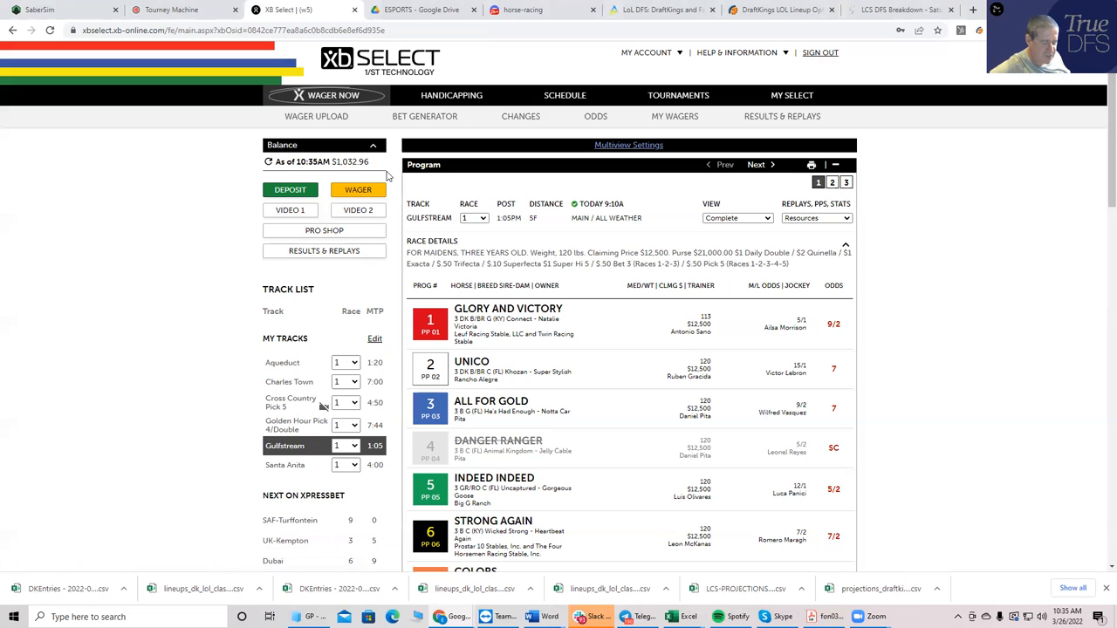
mouse_move(711, 248)
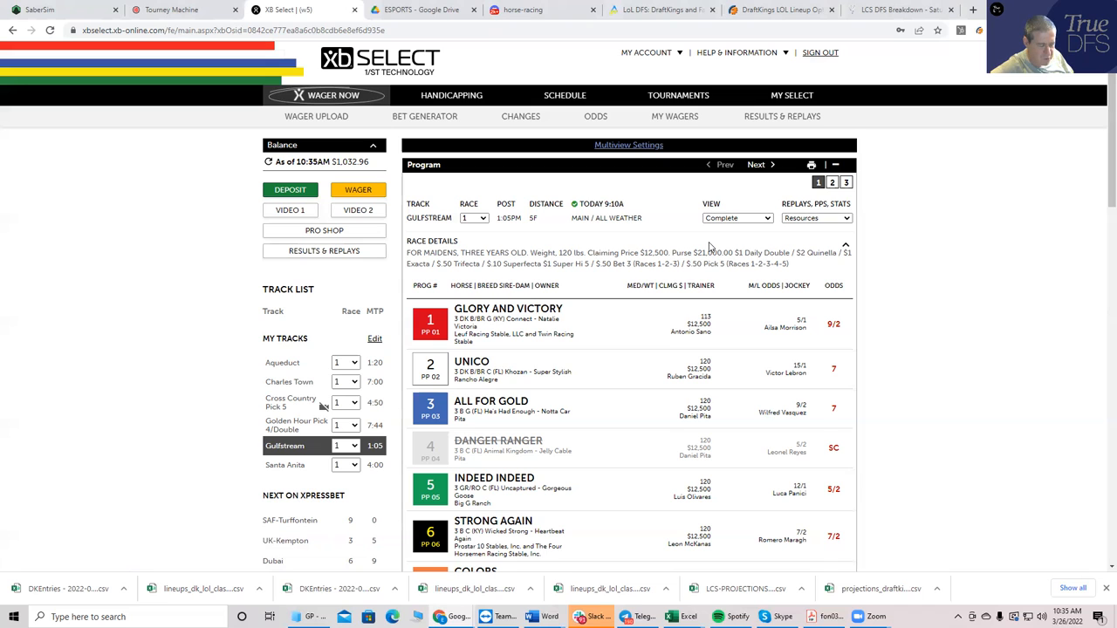
mouse_move(754, 164)
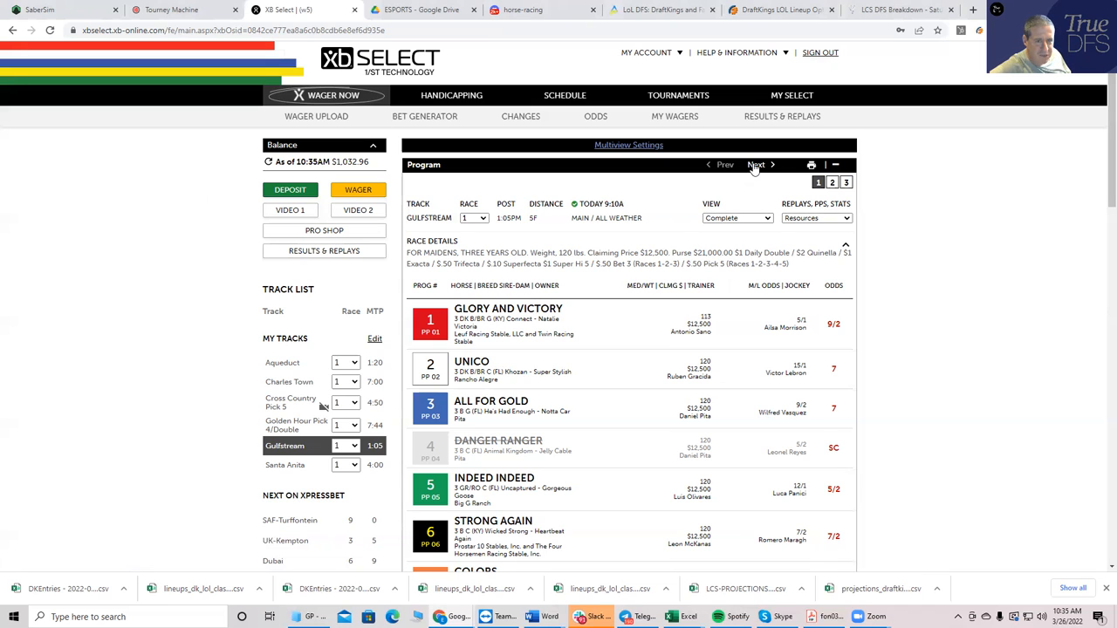
Advance the Gulfstream program from Race 1 through Race 2 to Race 3 and review its ten-horse turf field.
click(755, 164)
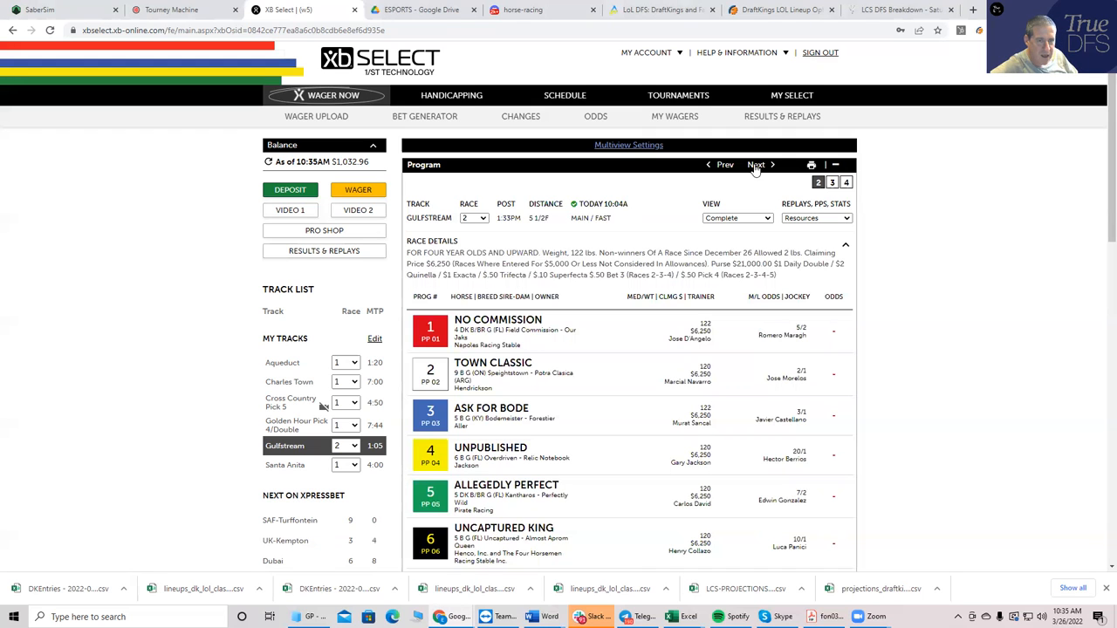
click(757, 164)
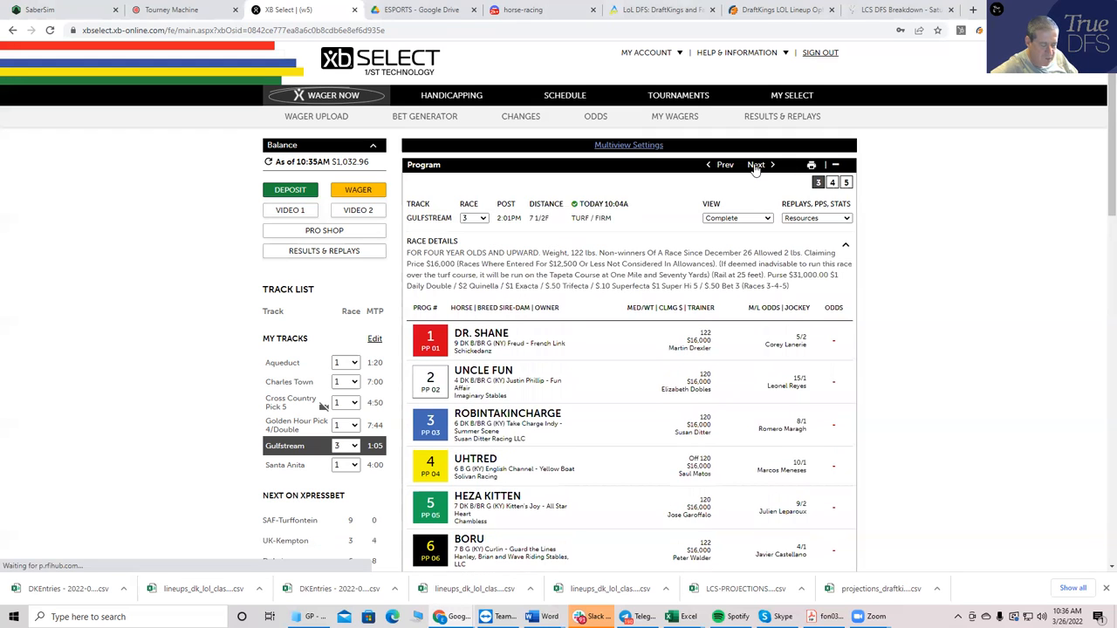
scroll(down, 3)
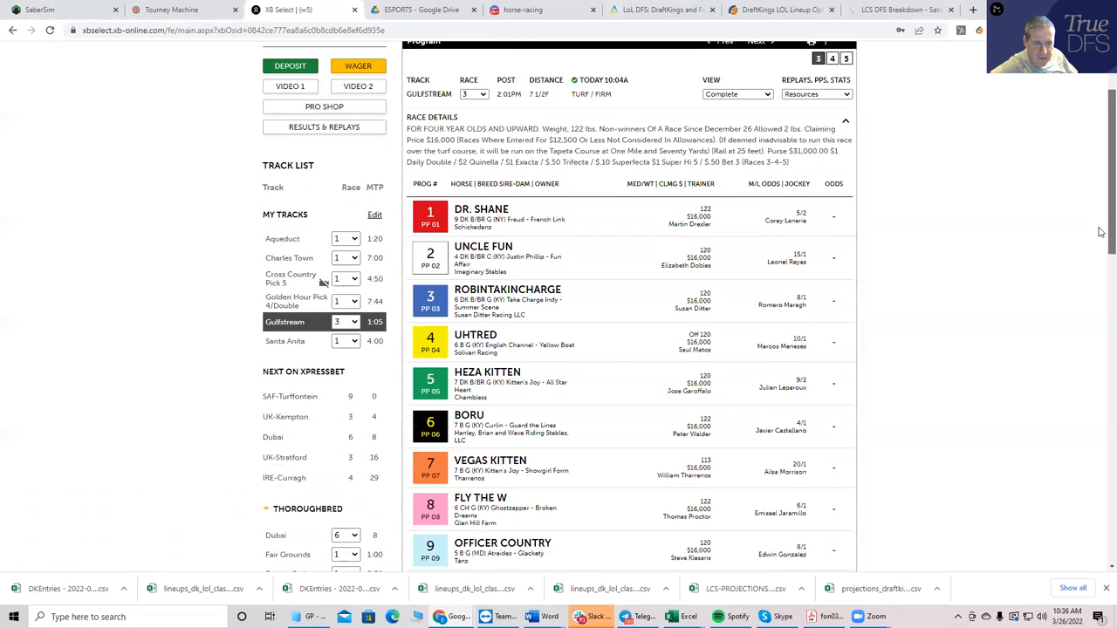
scroll(down, 3)
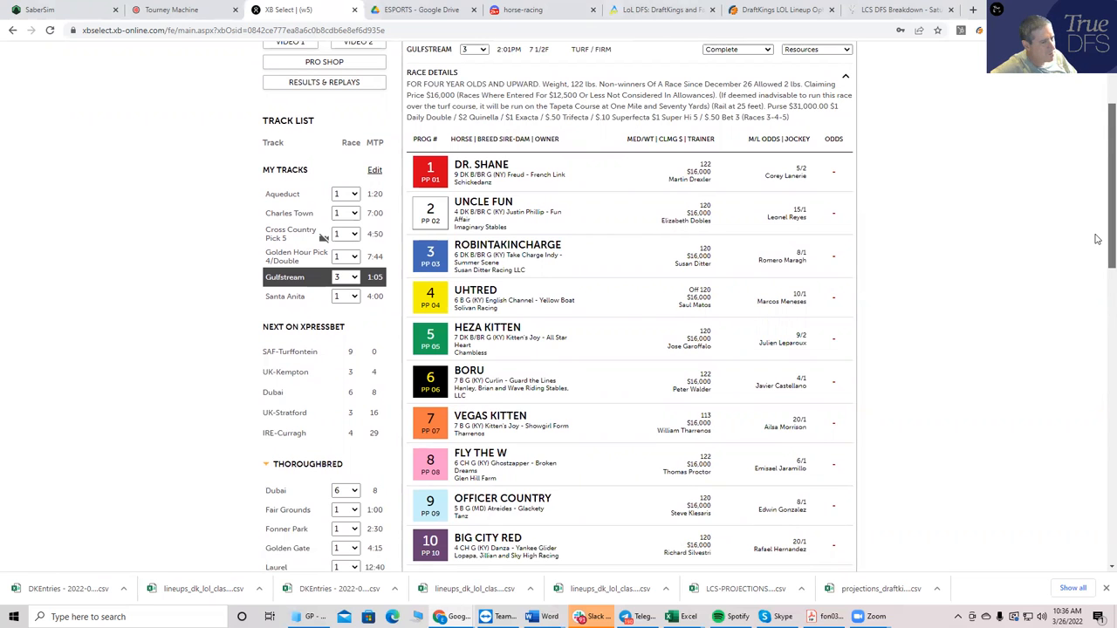
scroll(up, 3)
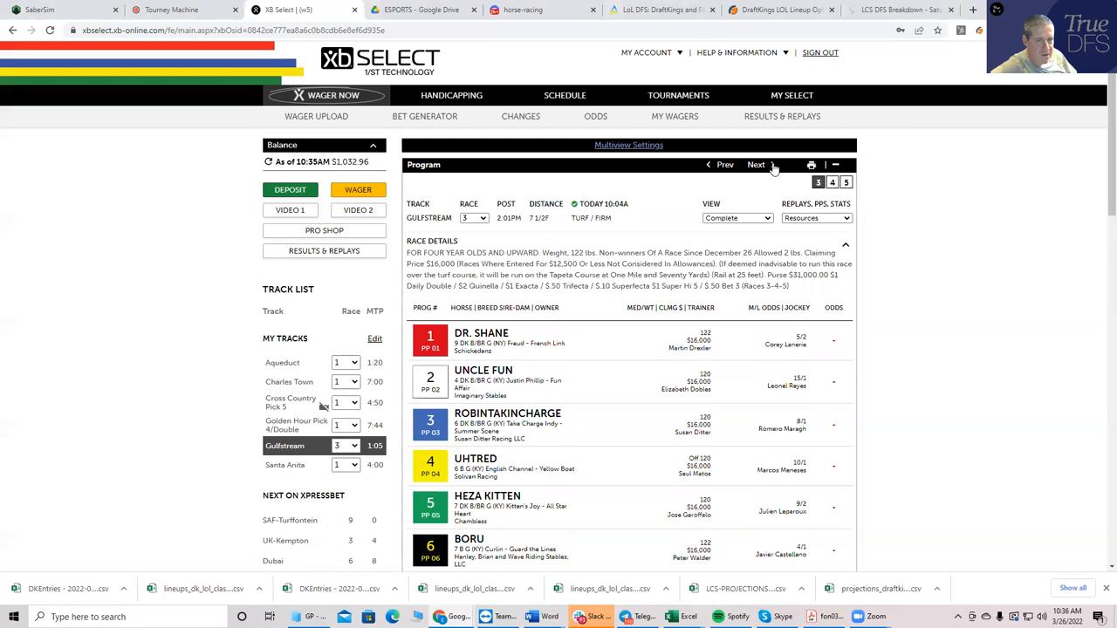
Step the Gulfstream program through Races 4 and 5 to the Race 6 maiden field headed by Jazla.
click(757, 164)
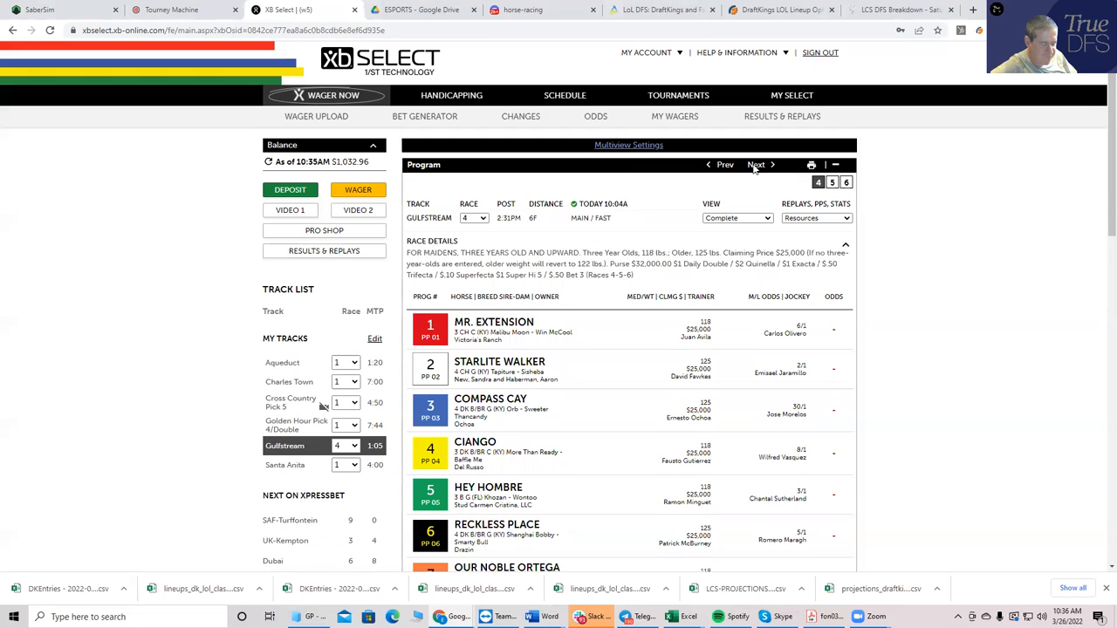
click(758, 164)
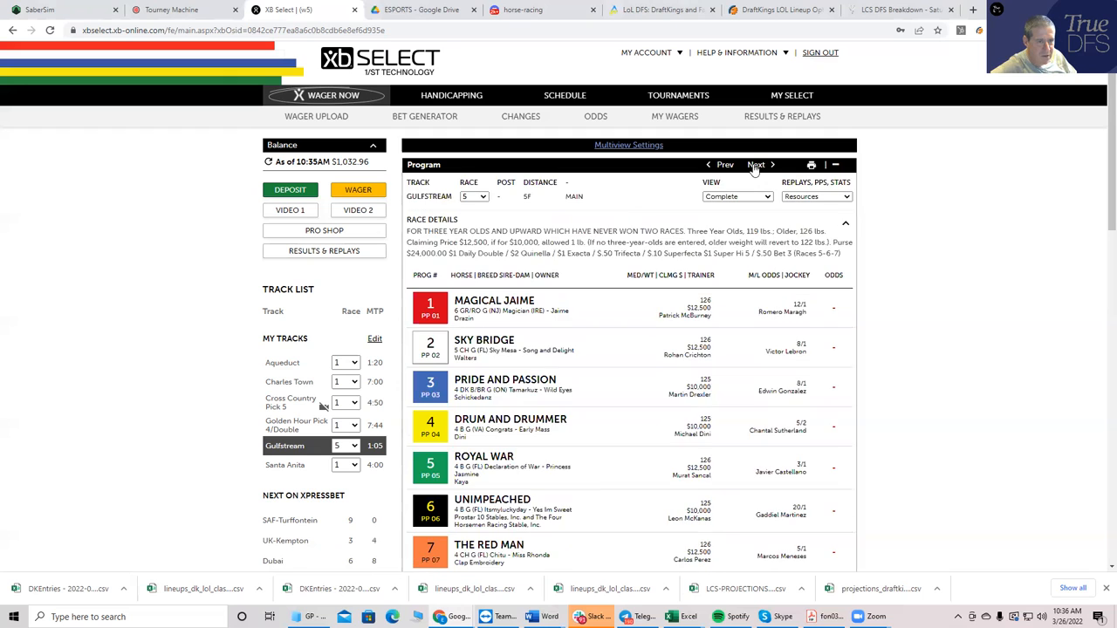
click(758, 164)
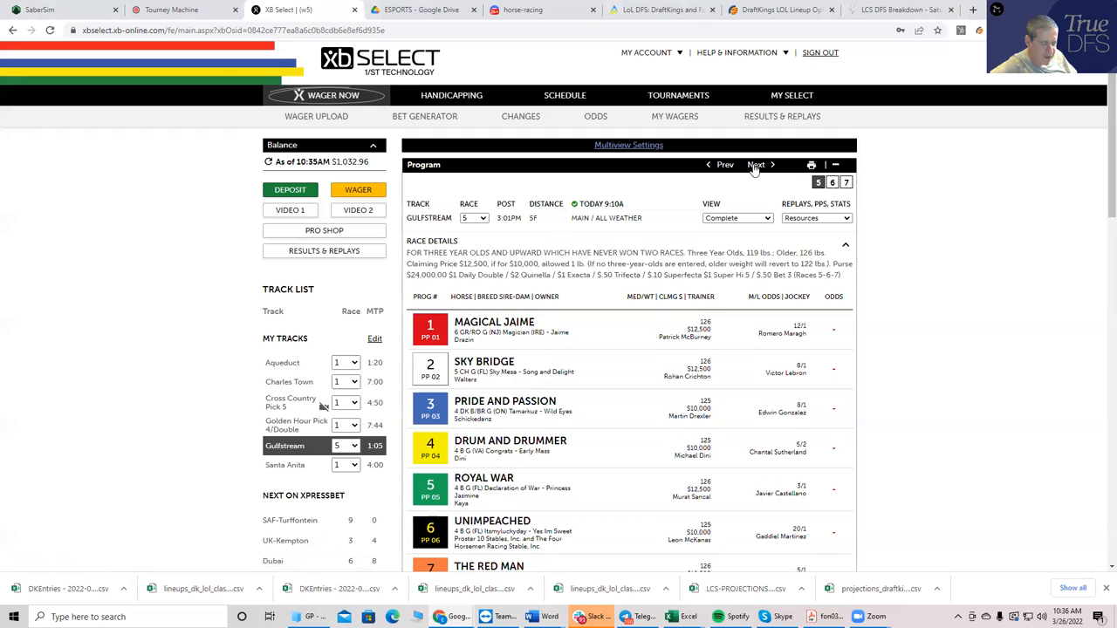
mouse_move(1021, 185)
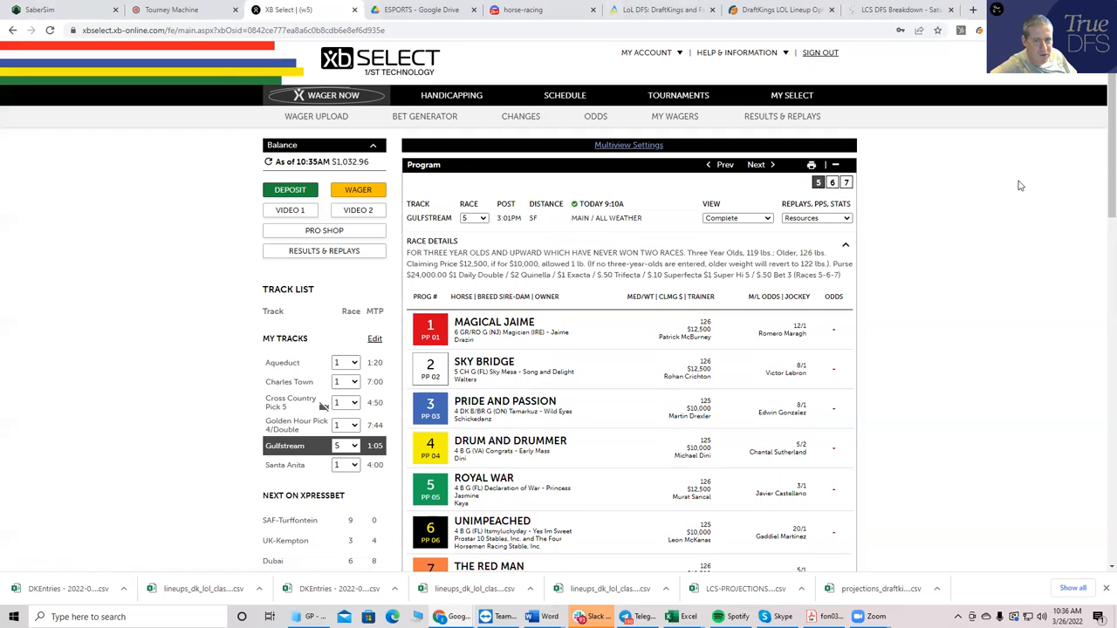
scroll(down, 3)
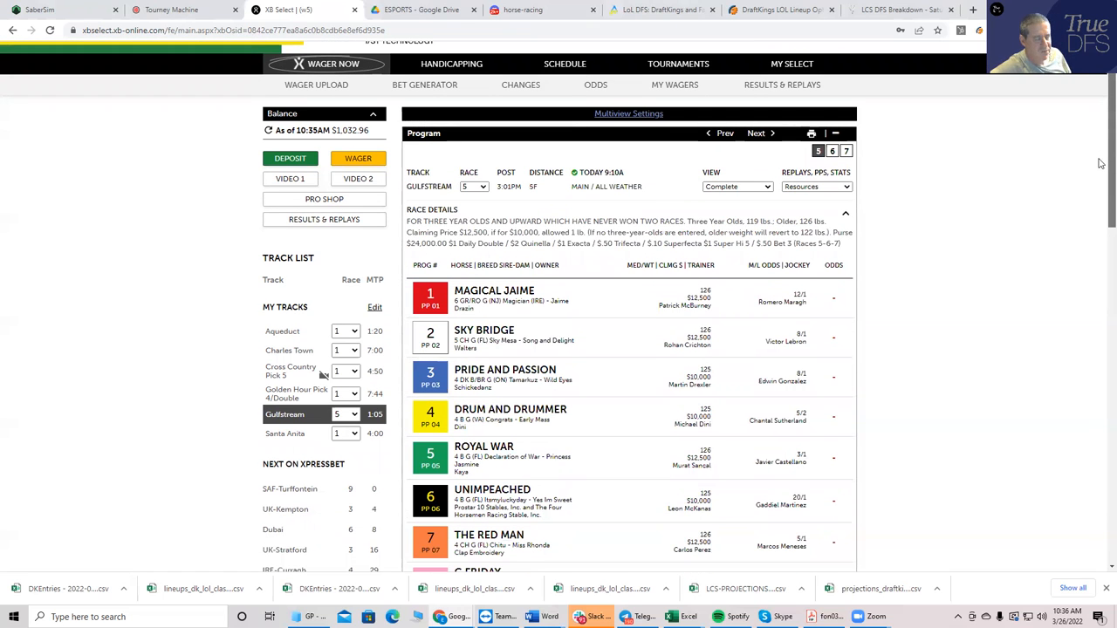
mouse_move(747, 140)
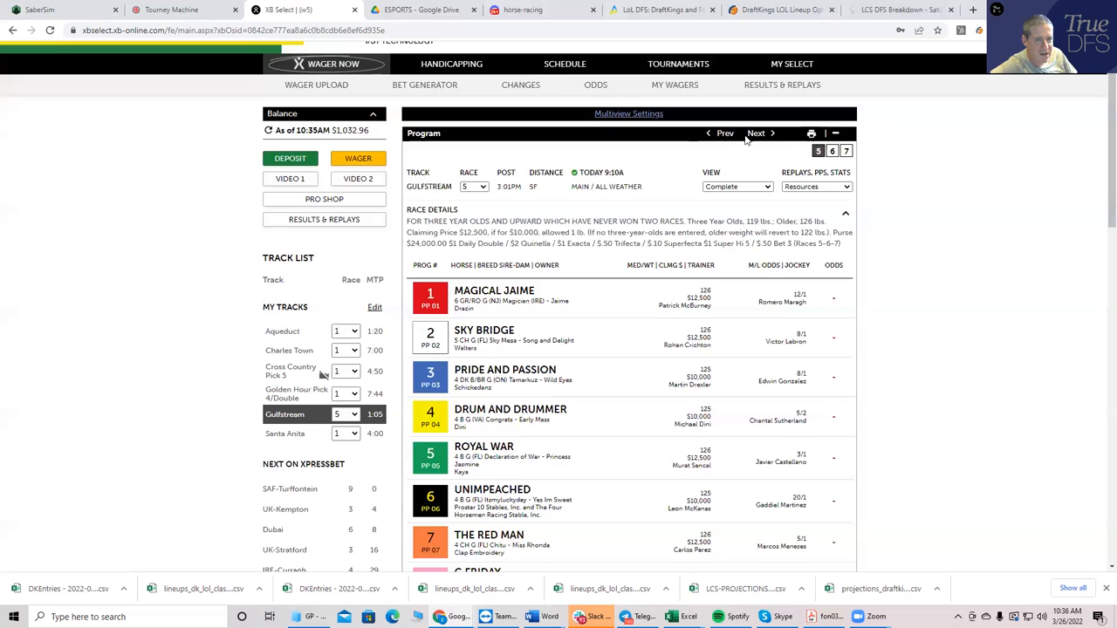
click(756, 133)
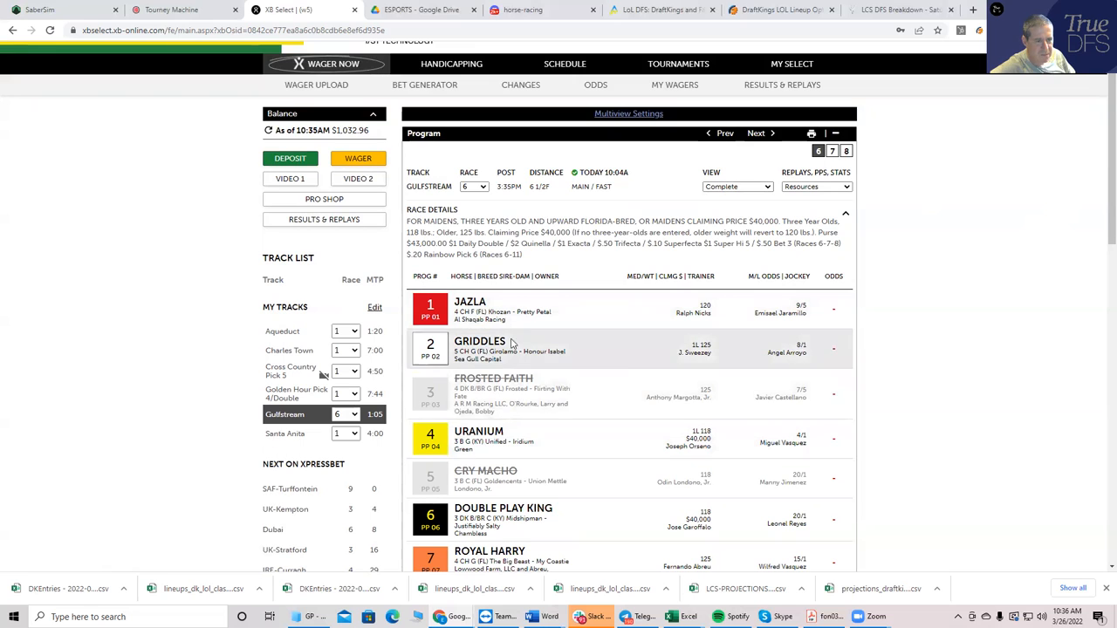
scroll(down, 3)
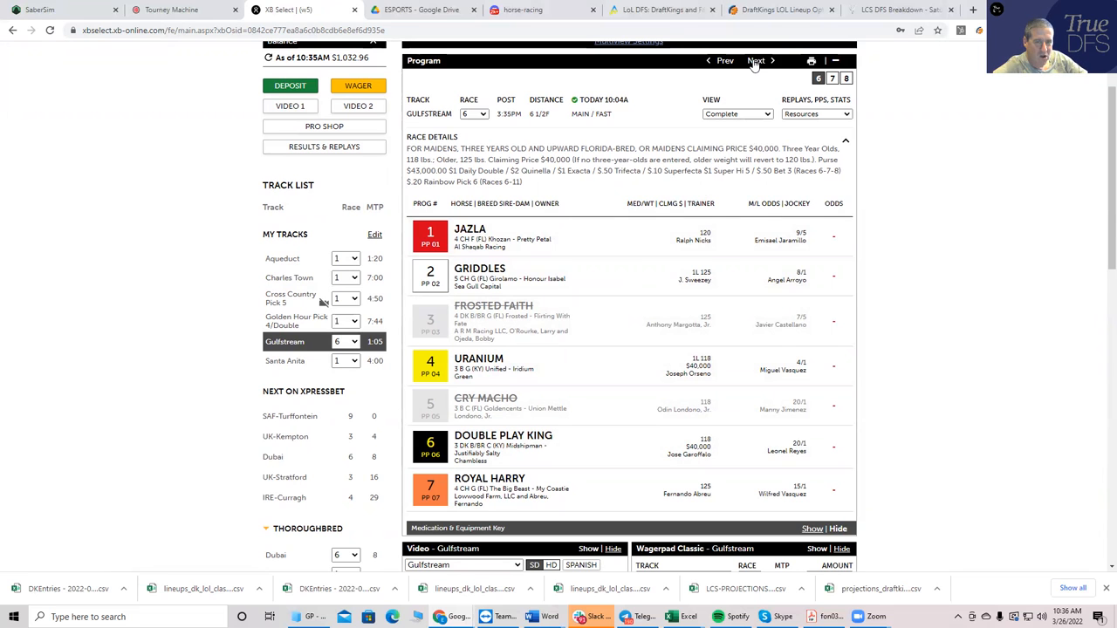
Advance to Gulfstream Race 7, the Melody of Colors stakes, and review its twelve-horse field.
click(756, 59)
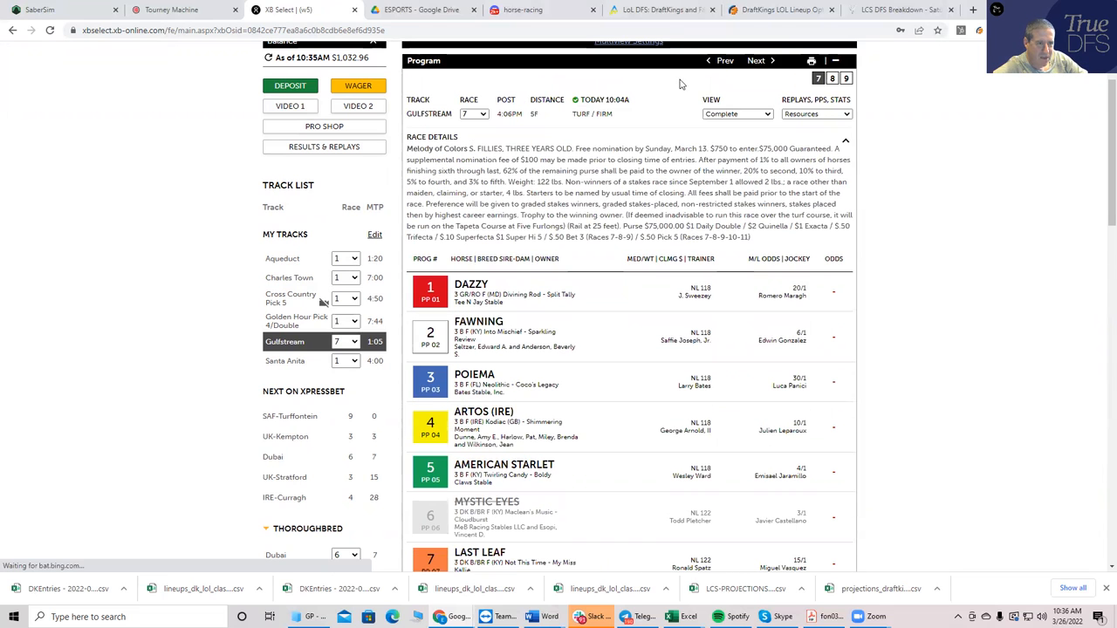
scroll(down, 3)
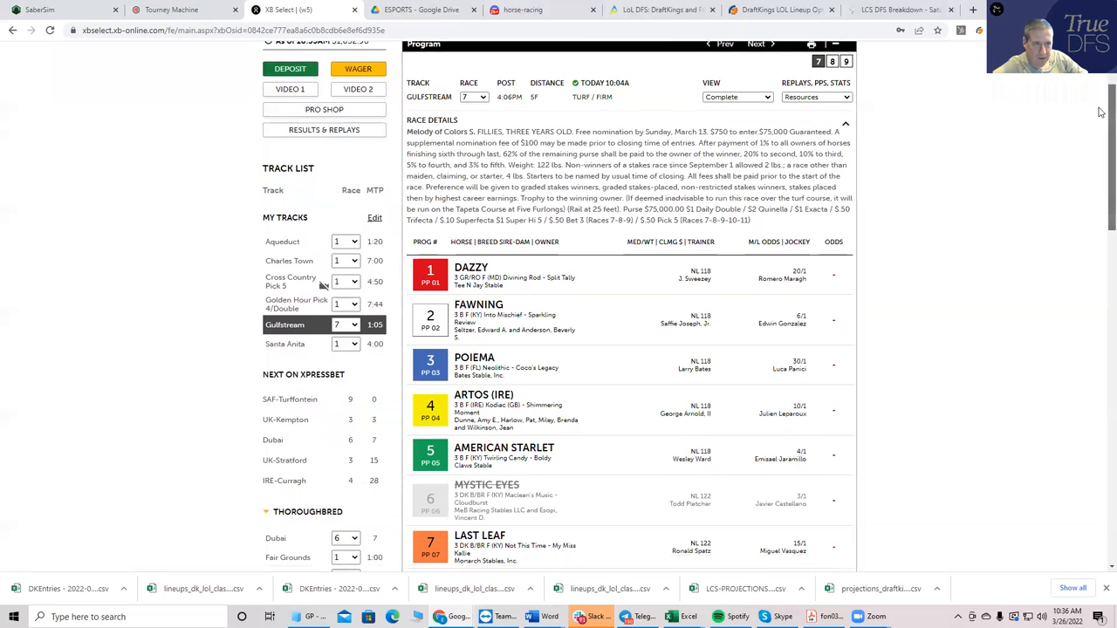
scroll(down, 3)
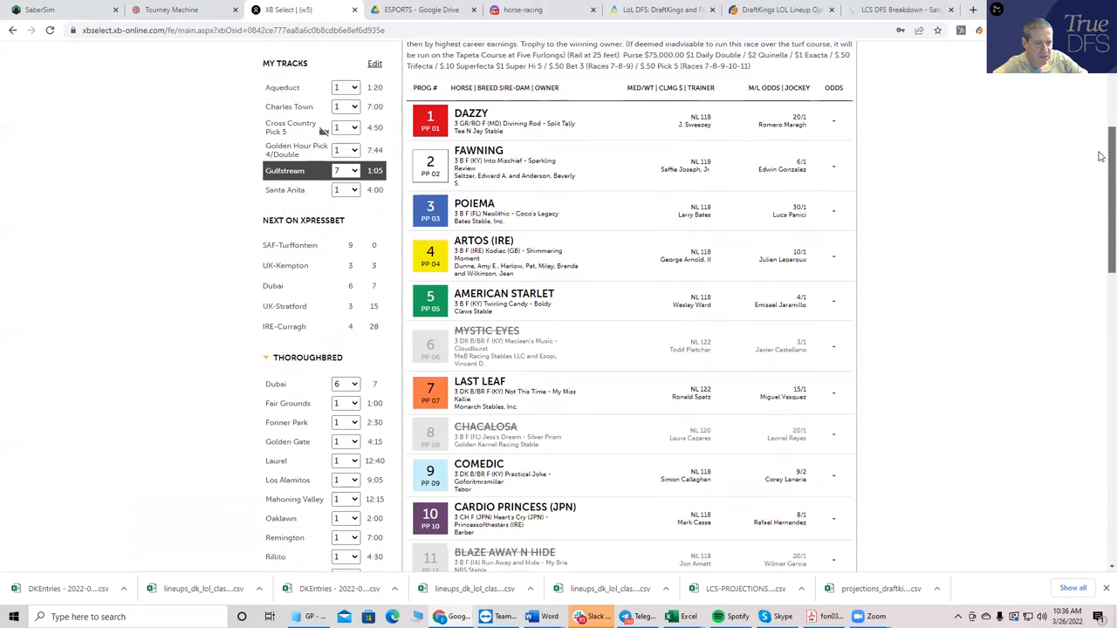
scroll(down, 3)
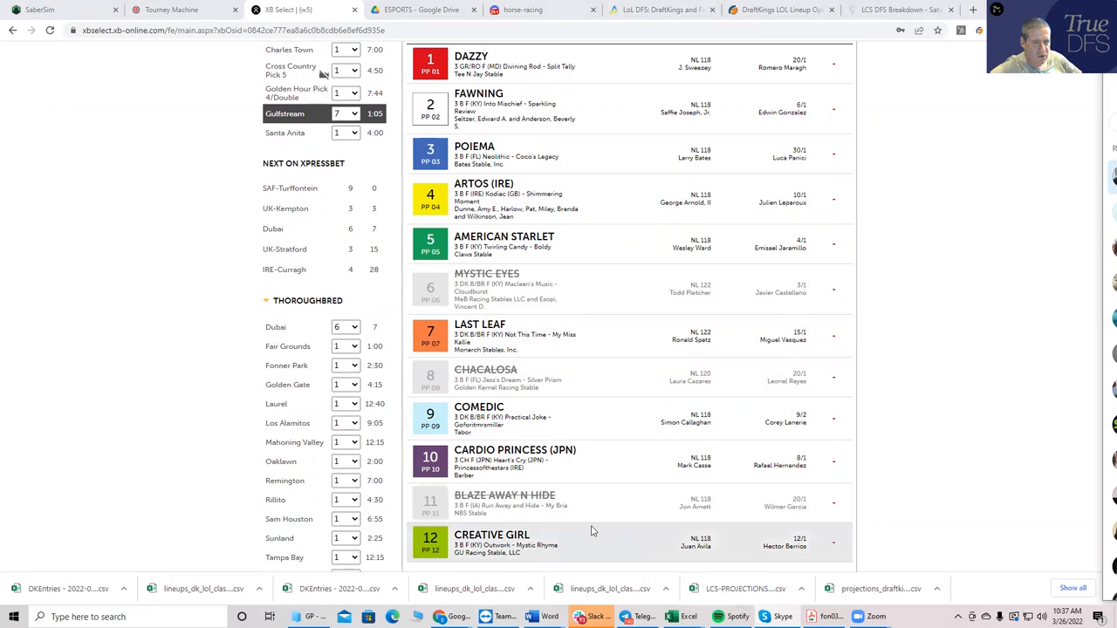
mouse_move(550, 339)
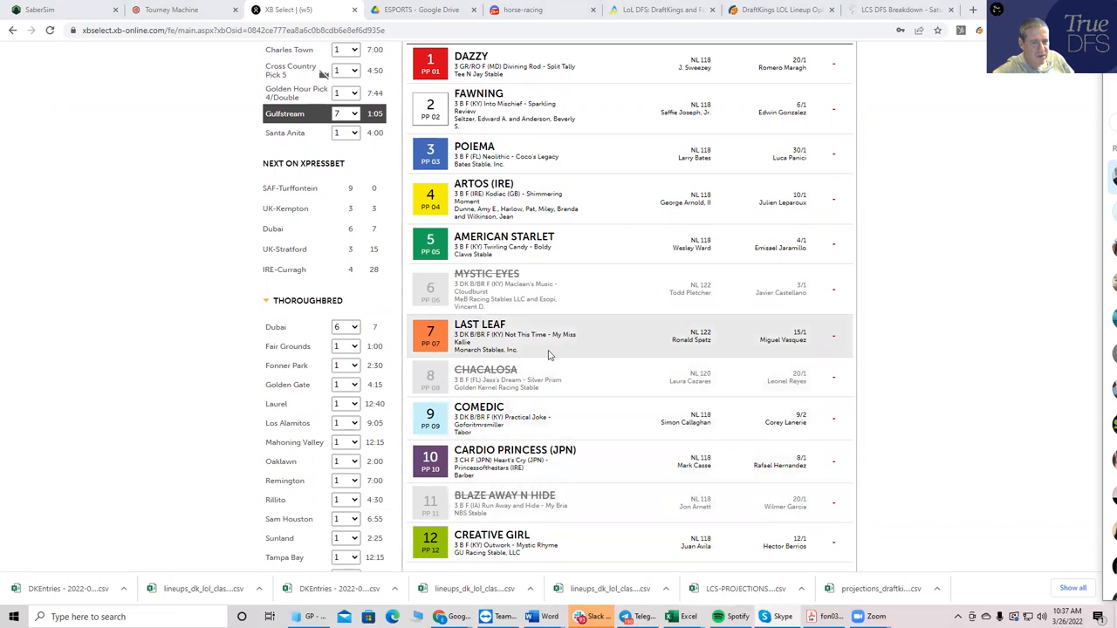
mouse_move(536, 283)
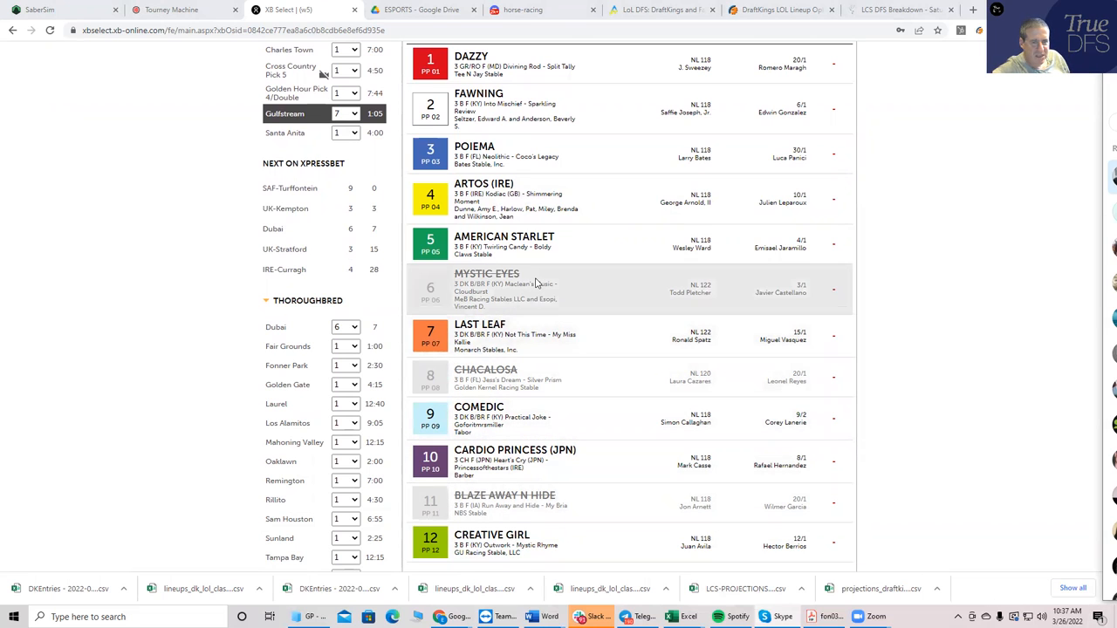
mouse_move(731, 300)
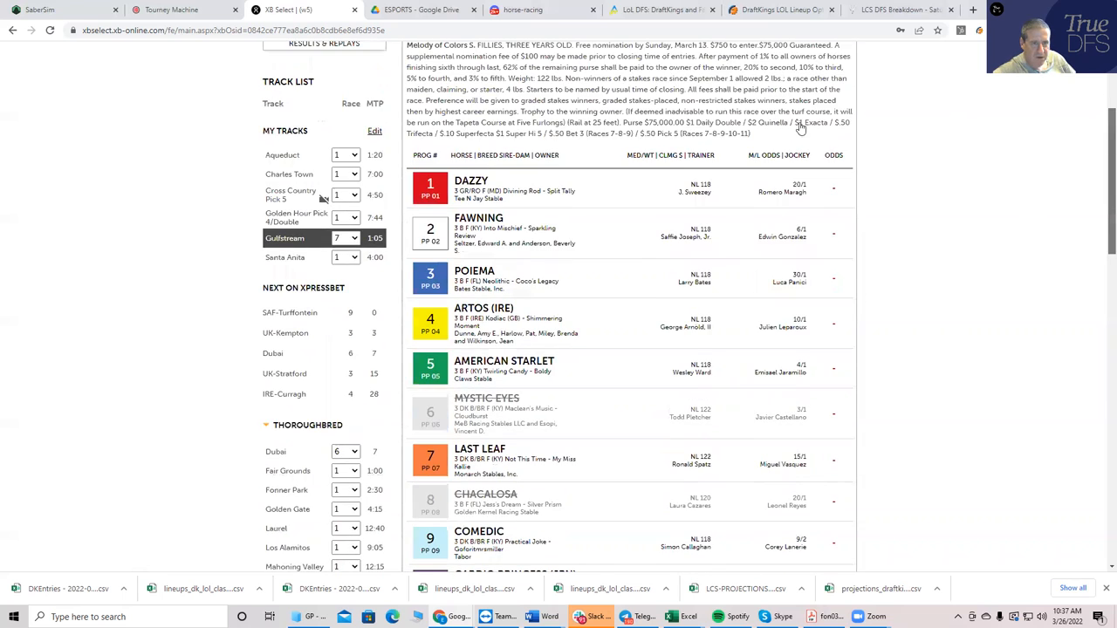
Step the Gulfstream program through Race 8 to Race 9 and review that field.
click(755, 164)
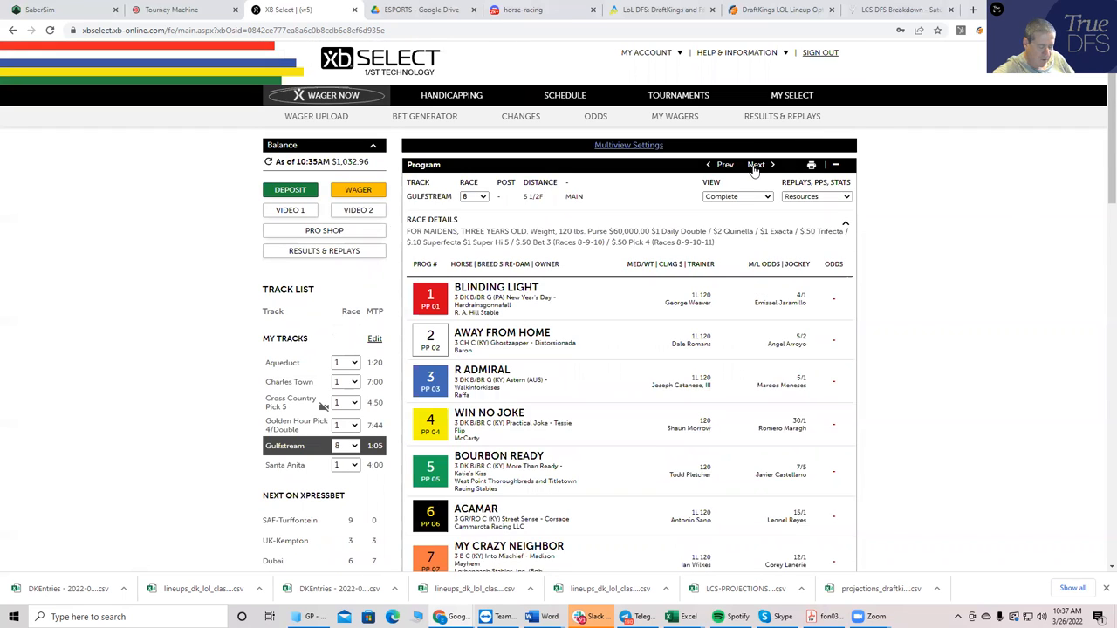
click(756, 164)
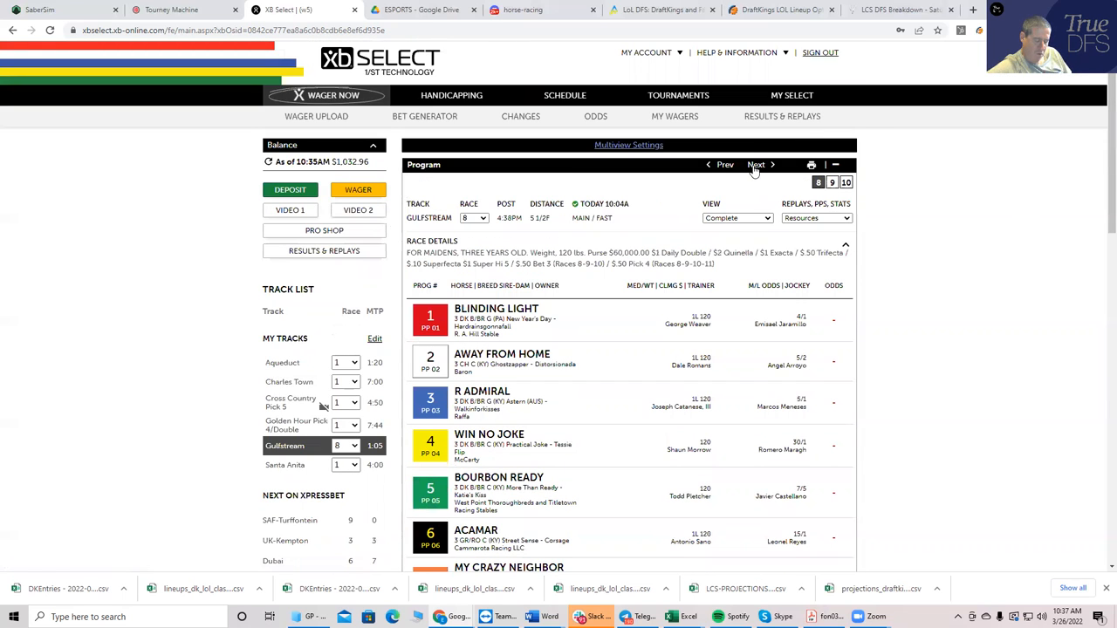
mouse_move(750, 173)
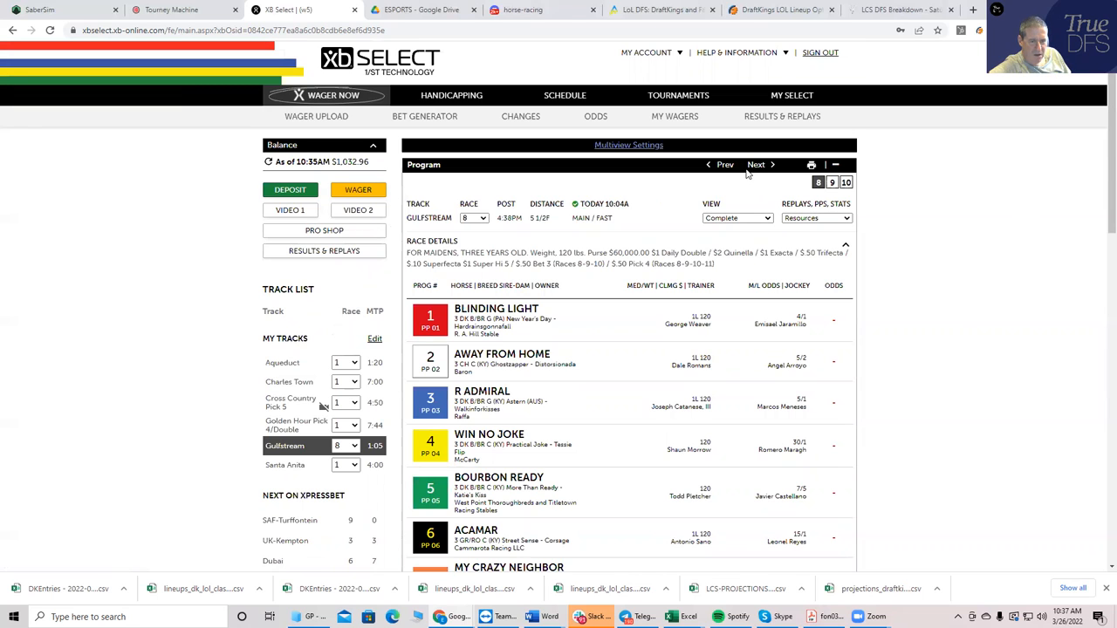
click(756, 164)
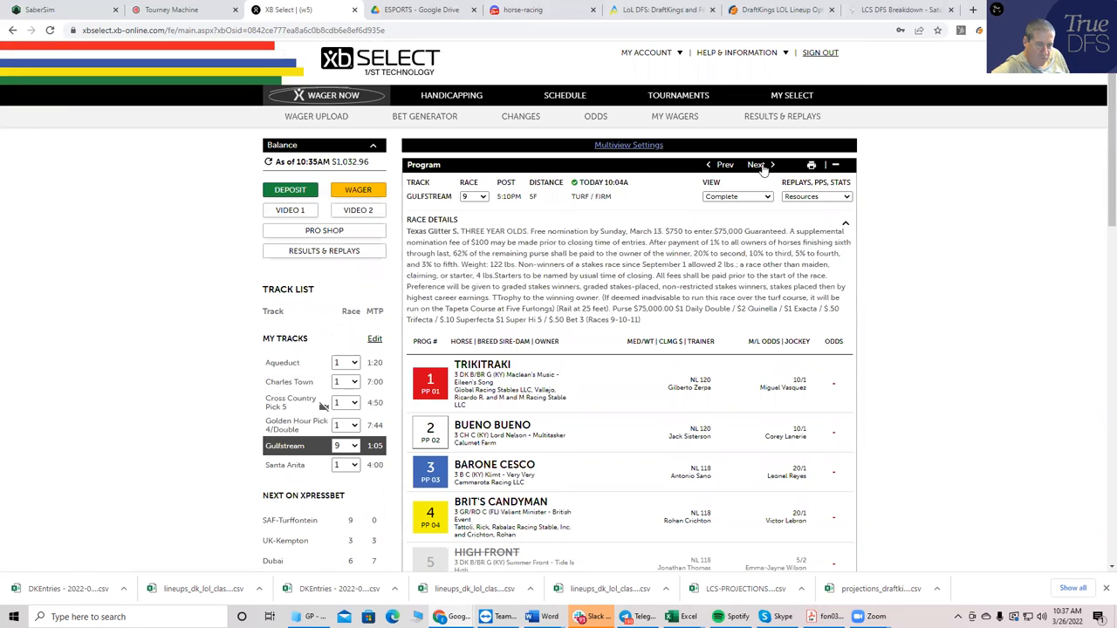
scroll(down, 3)
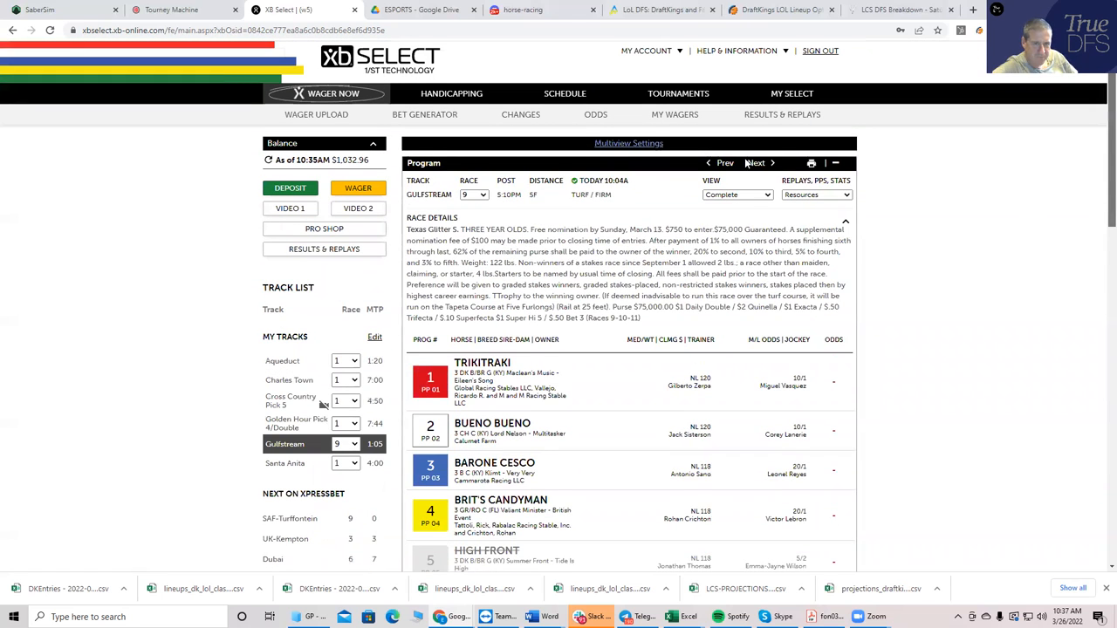
Continue through Race 10 to the Race 11 maiden field headed by Ribbon Falls and Ralphie Boy.
click(756, 164)
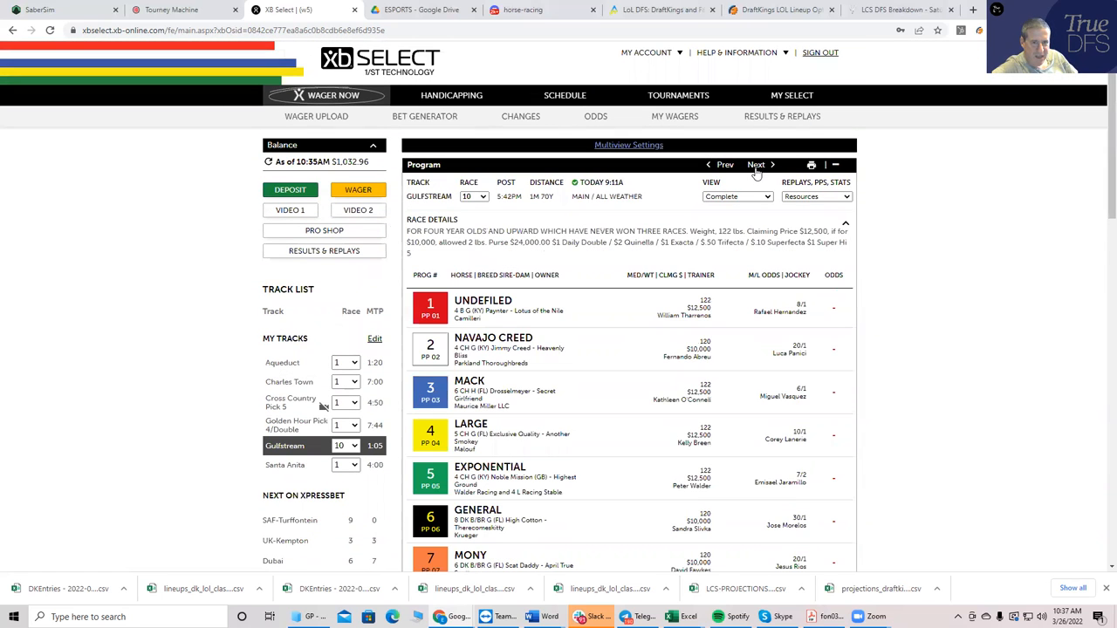
click(756, 164)
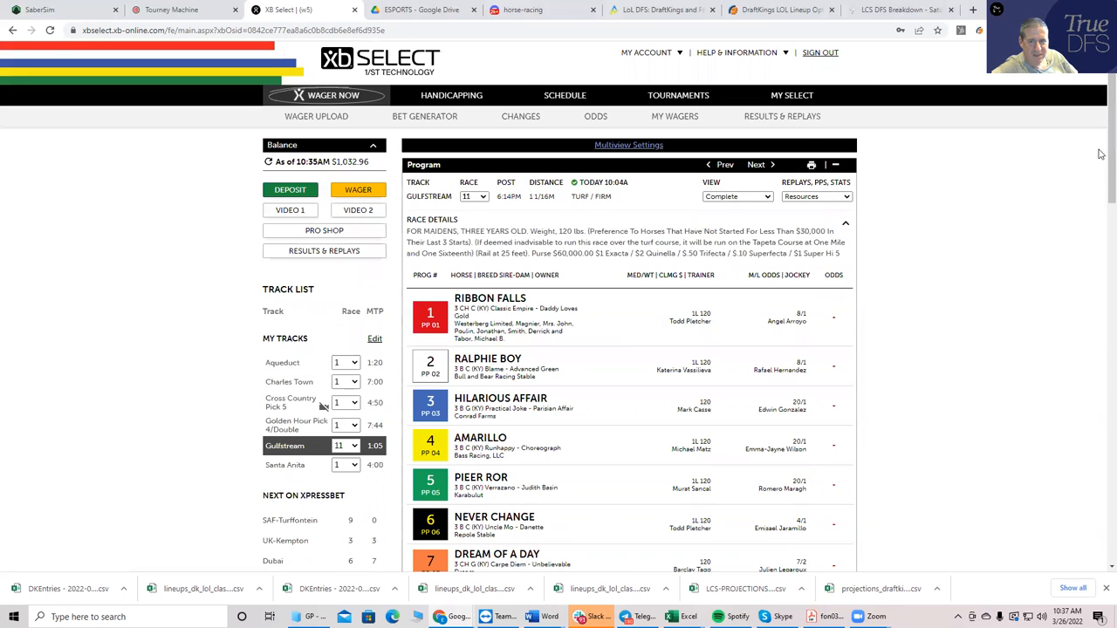
scroll(down, 3)
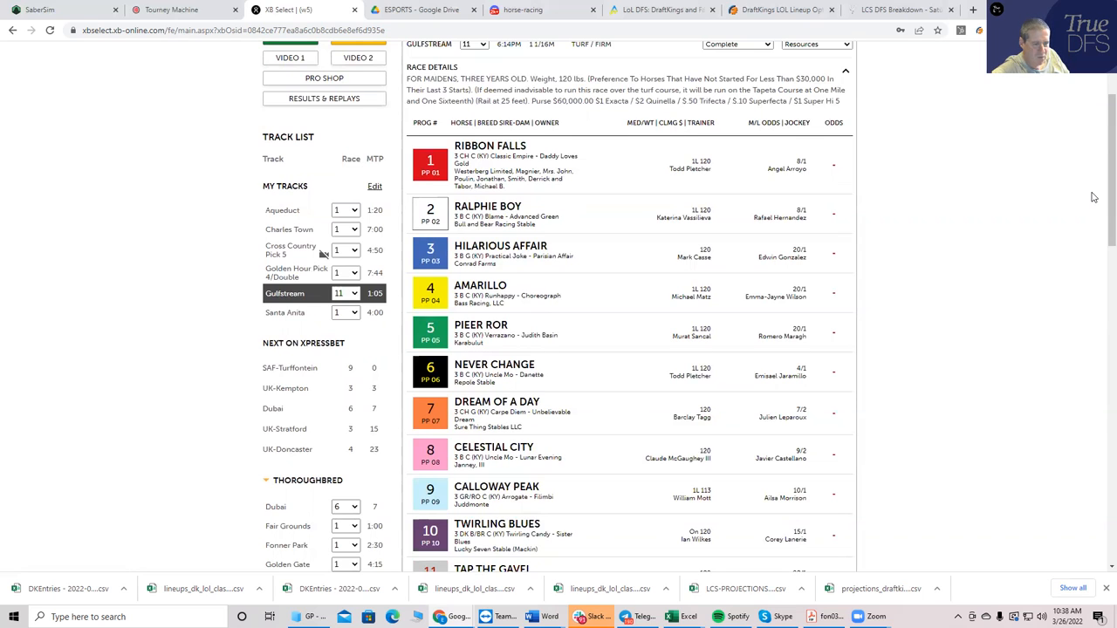
mouse_move(1099, 185)
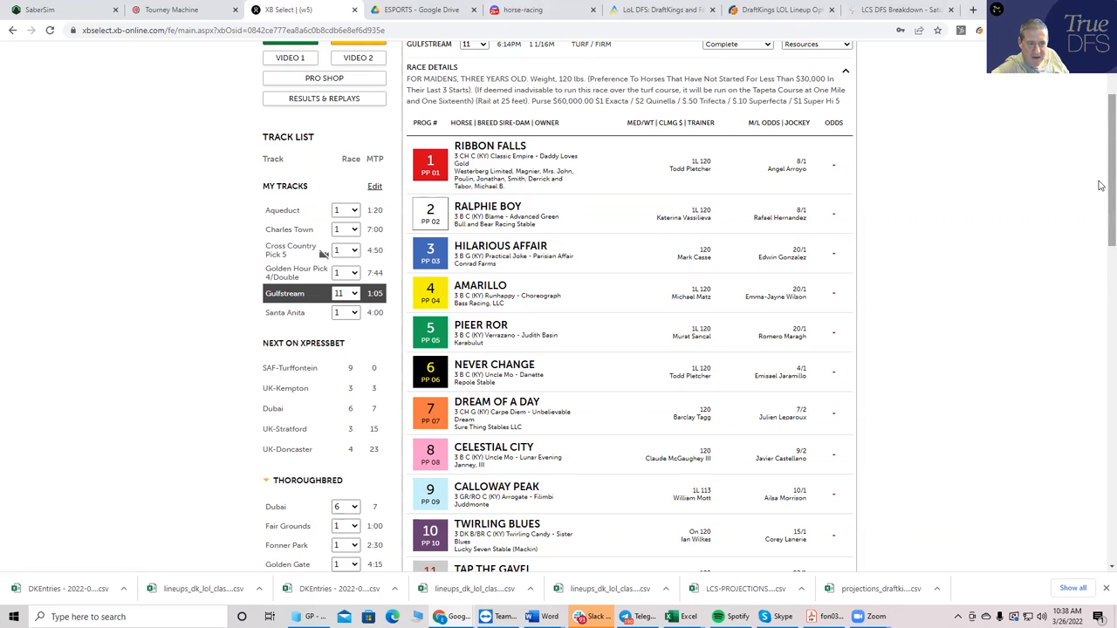
scroll(down, 3)
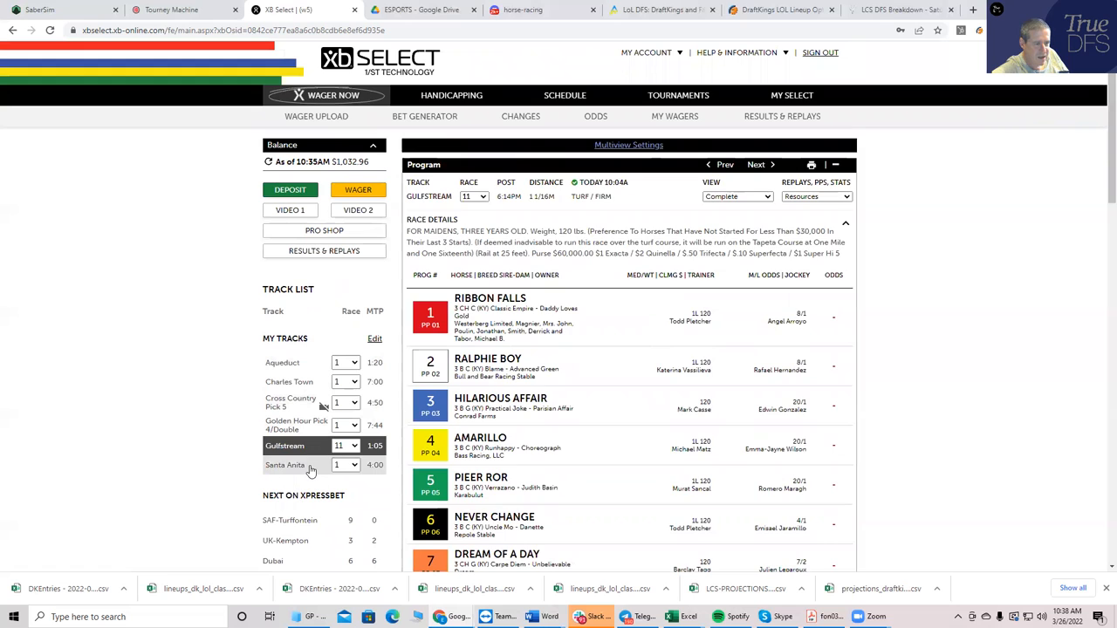
Switch the program to the Santa Anita card and step through Races 2 to 6, reviewing the Race 6 field.
click(287, 464)
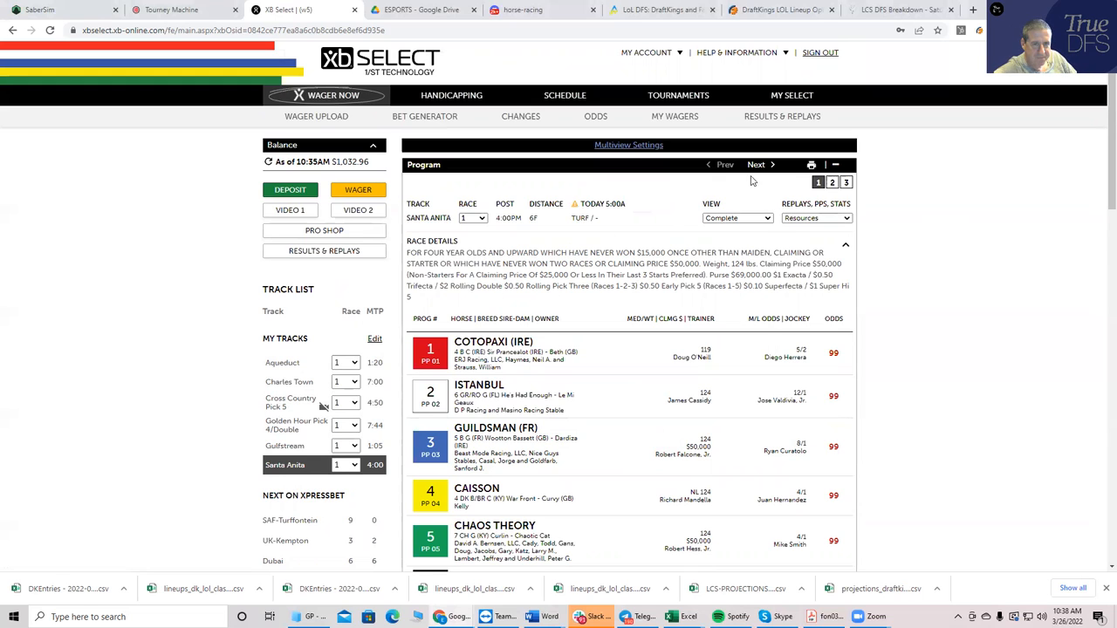
click(756, 164)
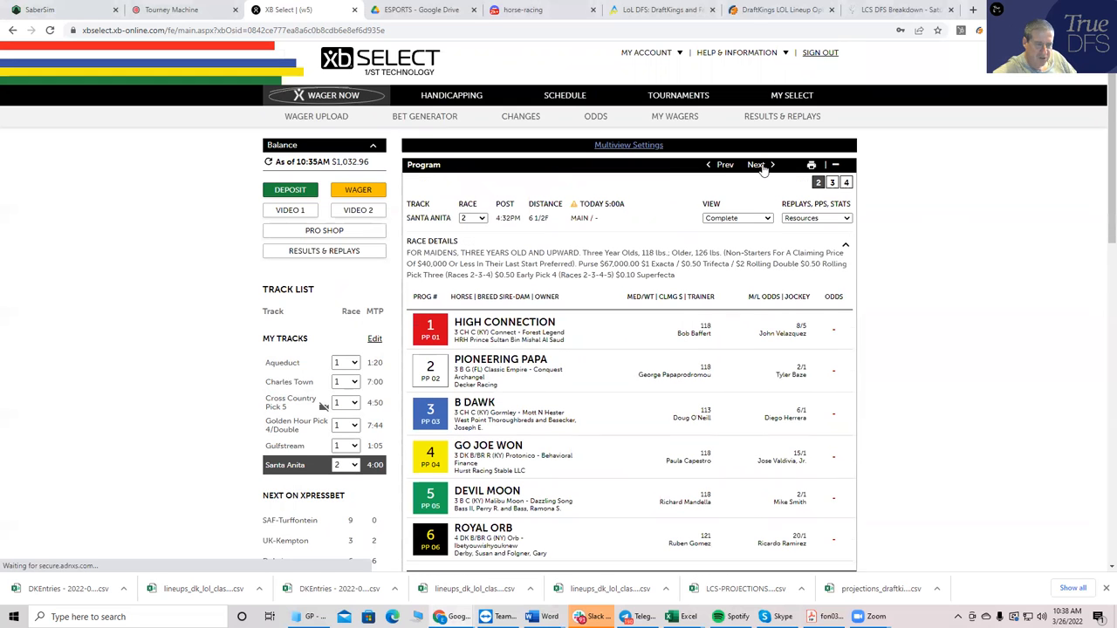
click(341, 464)
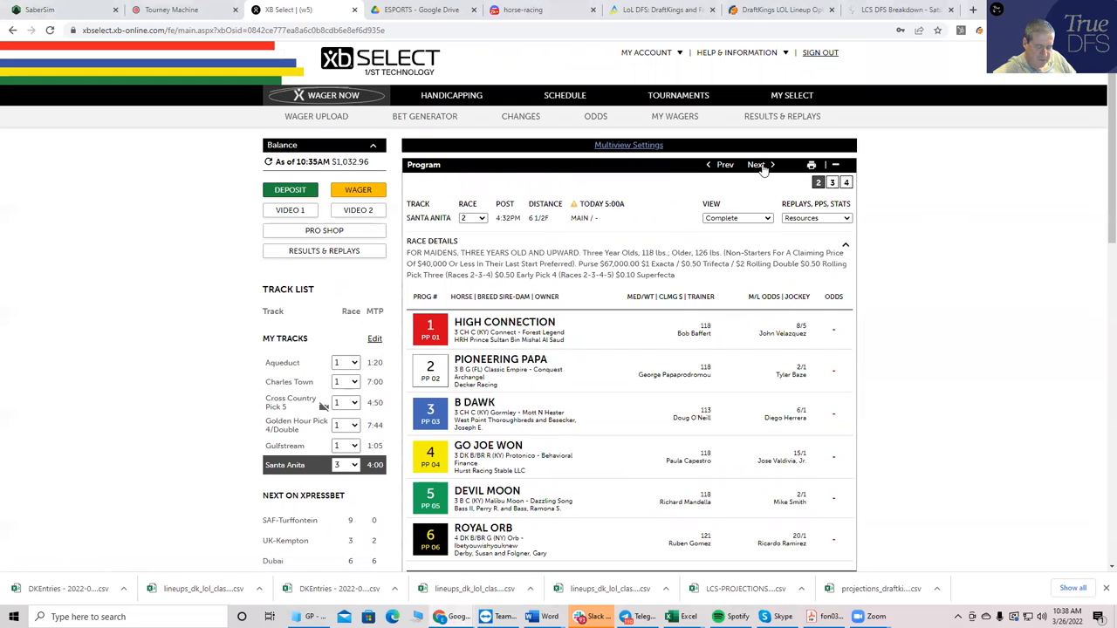
click(756, 164)
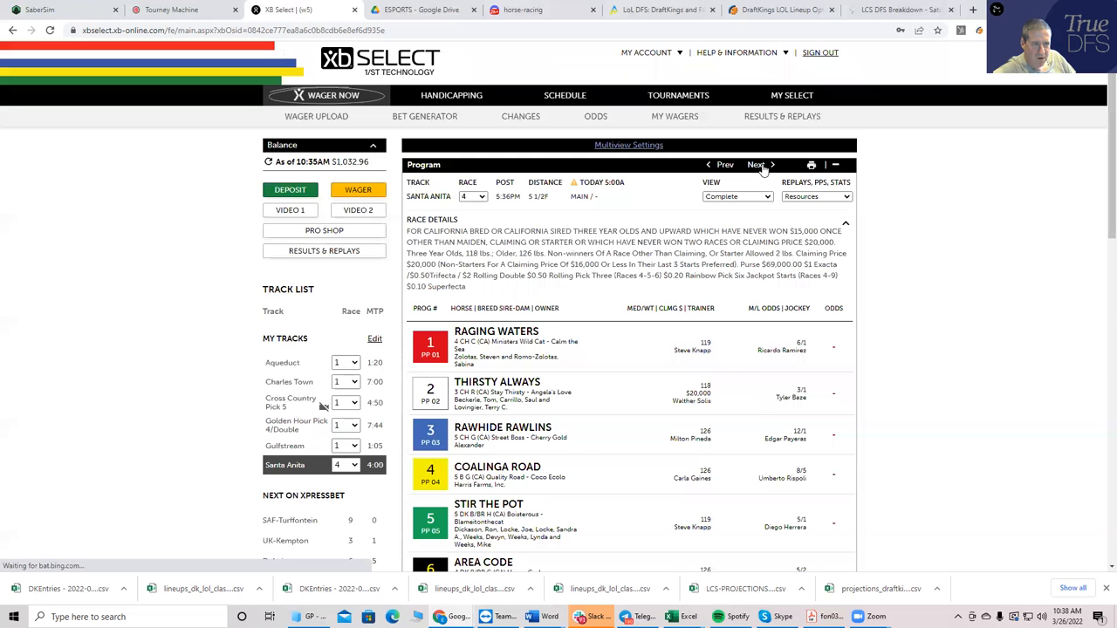
click(756, 164)
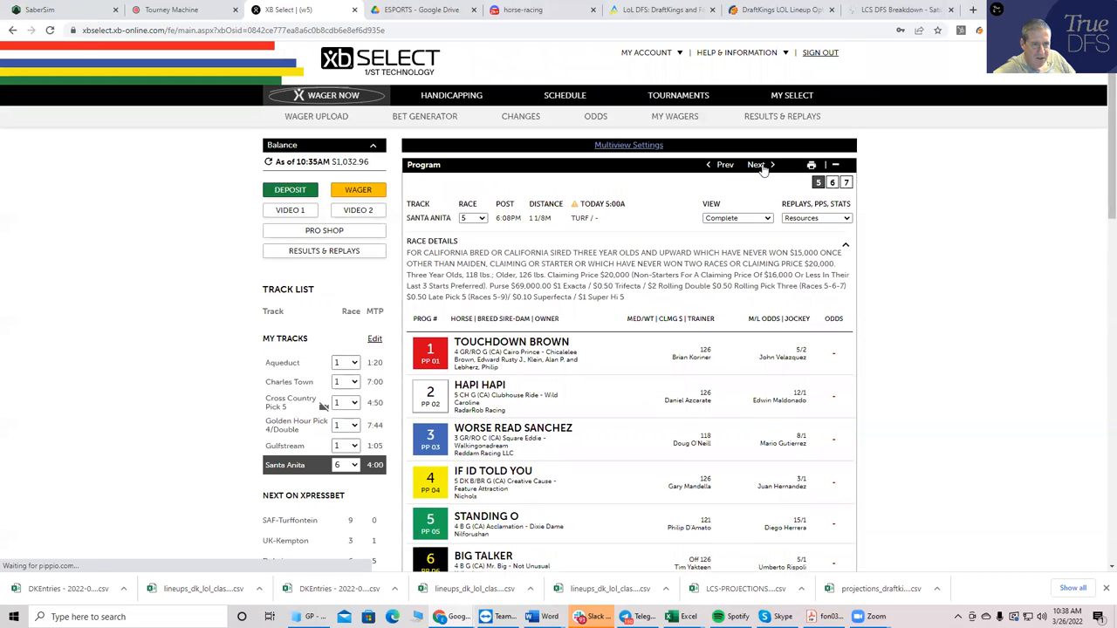
click(756, 164)
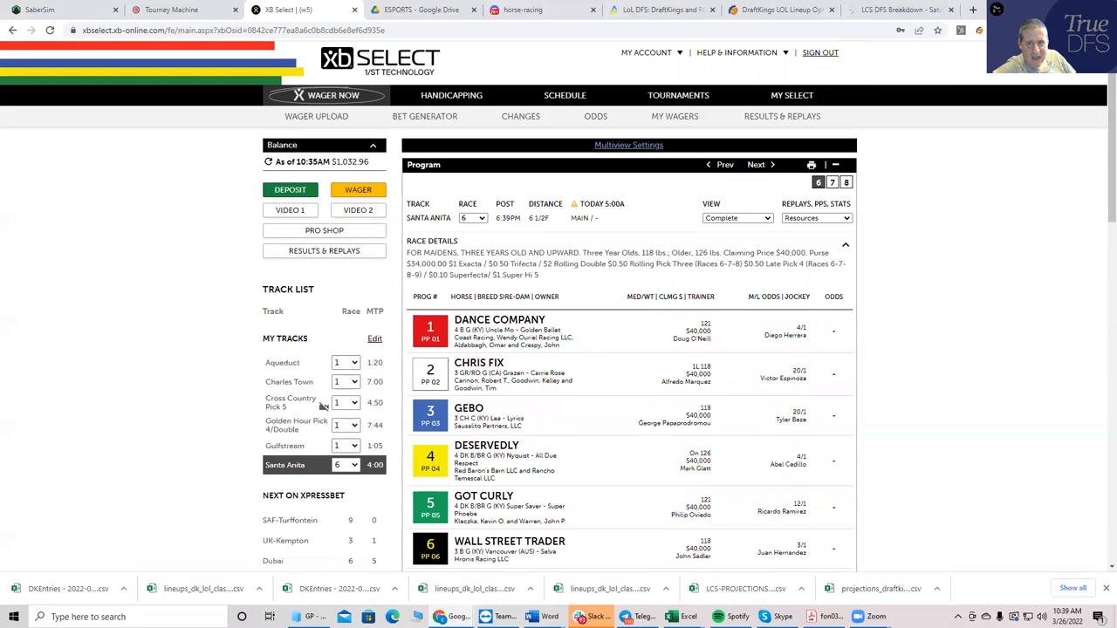
scroll(down, 3)
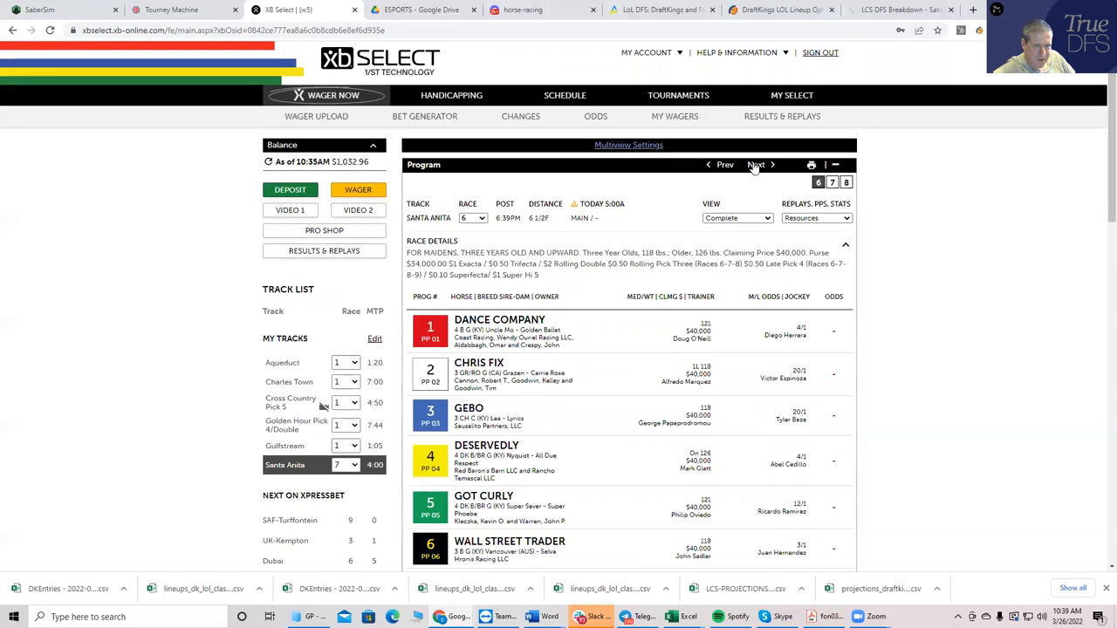
Advance to Santa Anita Races 7 and 8, then step back to revisit the Race 6 field.
click(756, 165)
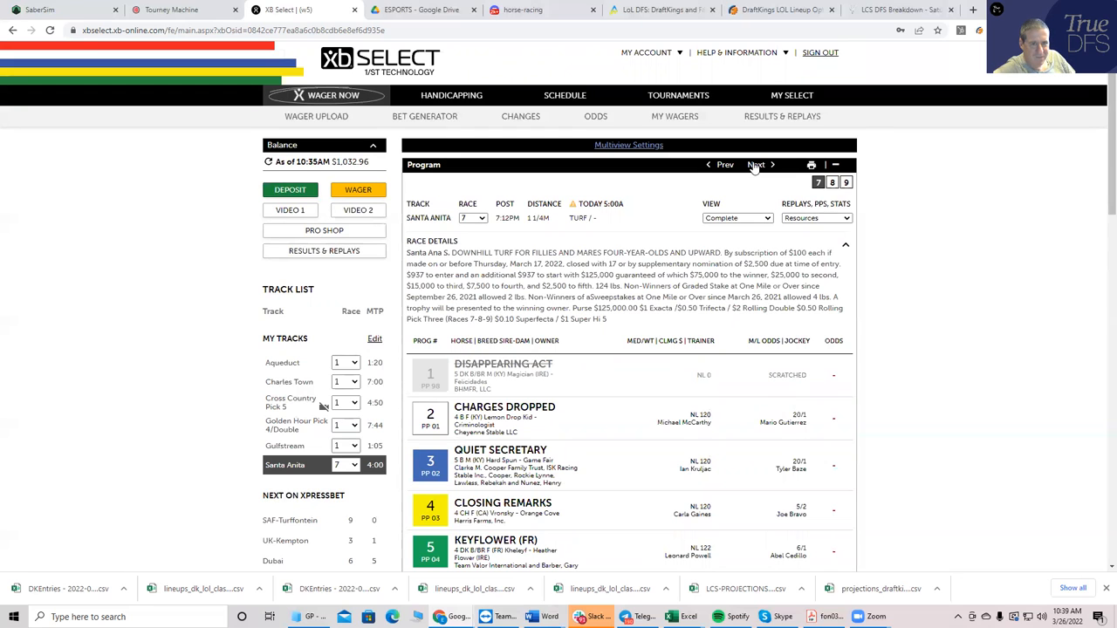
click(756, 164)
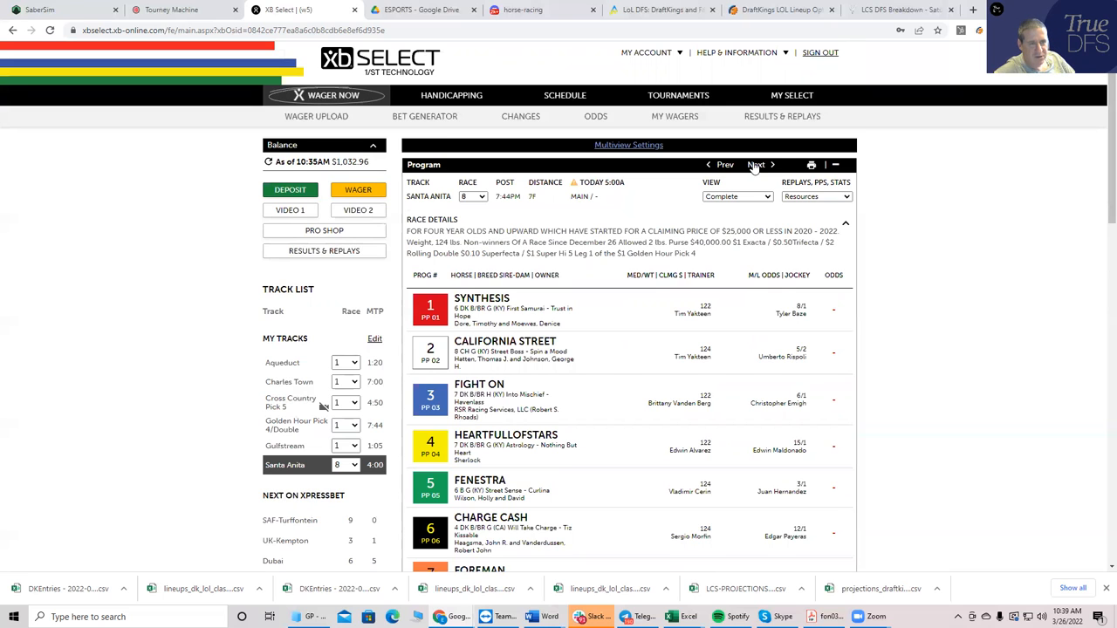
click(724, 164)
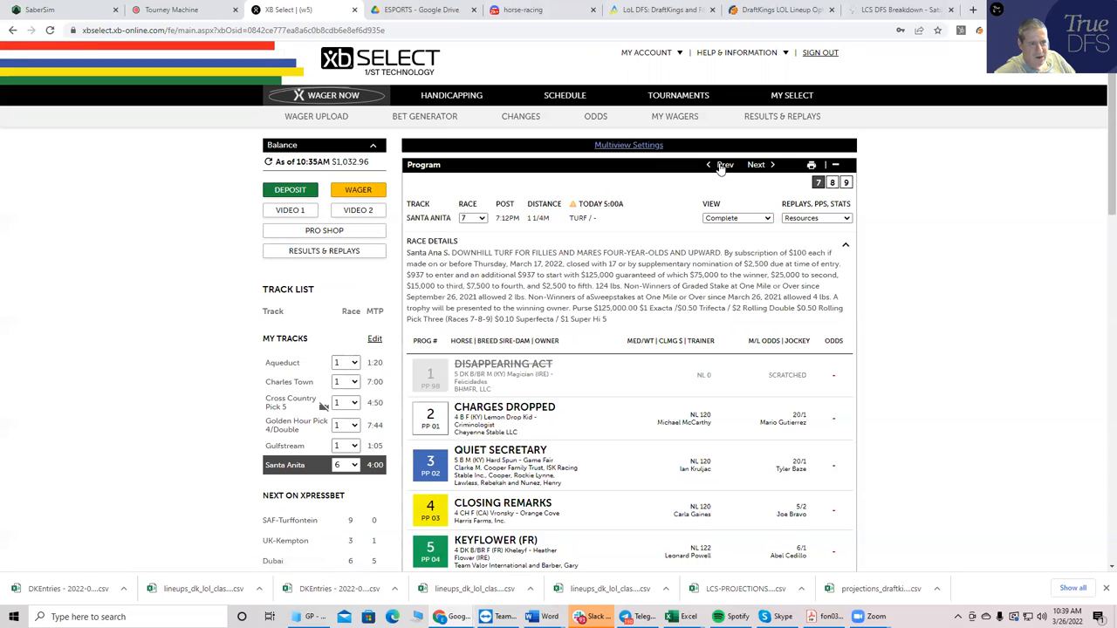
click(723, 164)
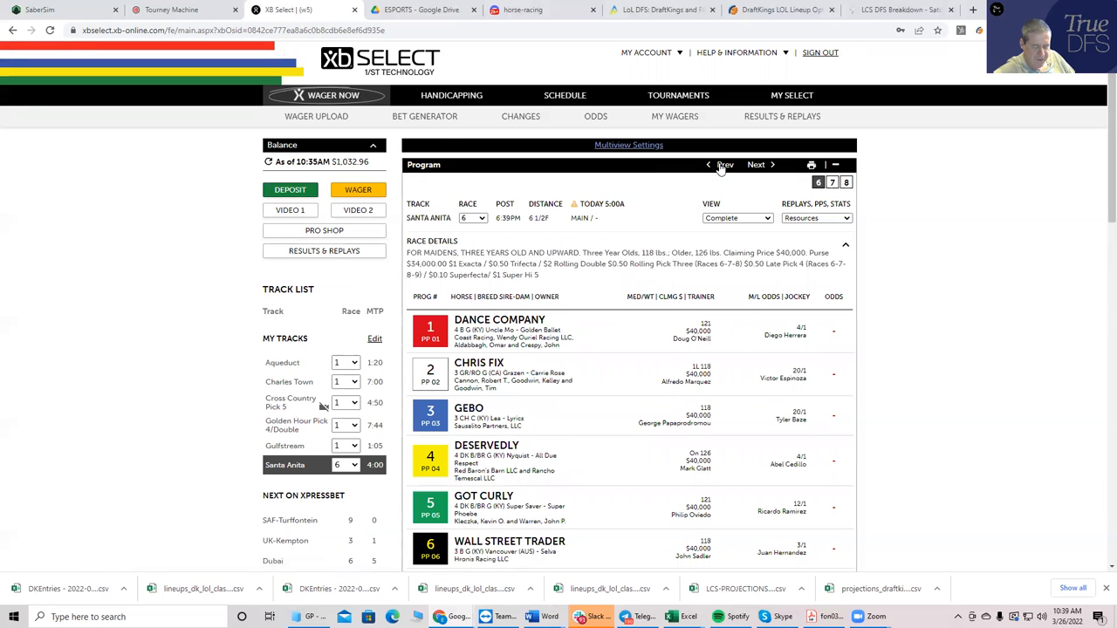
scroll(down, 3)
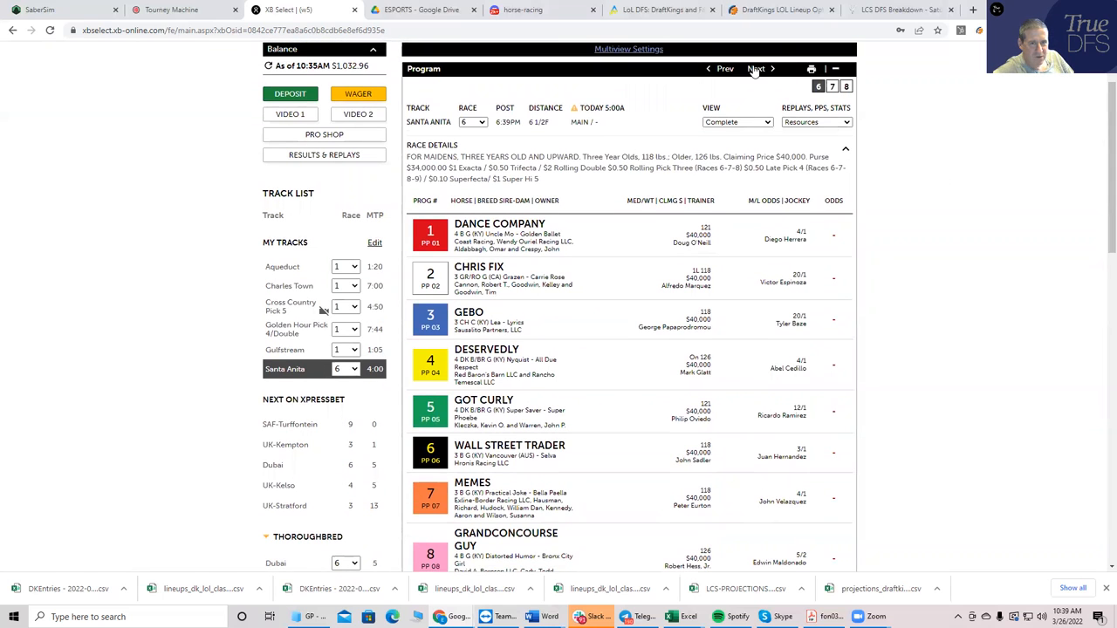
Advance again through Races 7 and 8 to the Santa Anita Race 9 field led by She's Bulletproof.
click(756, 70)
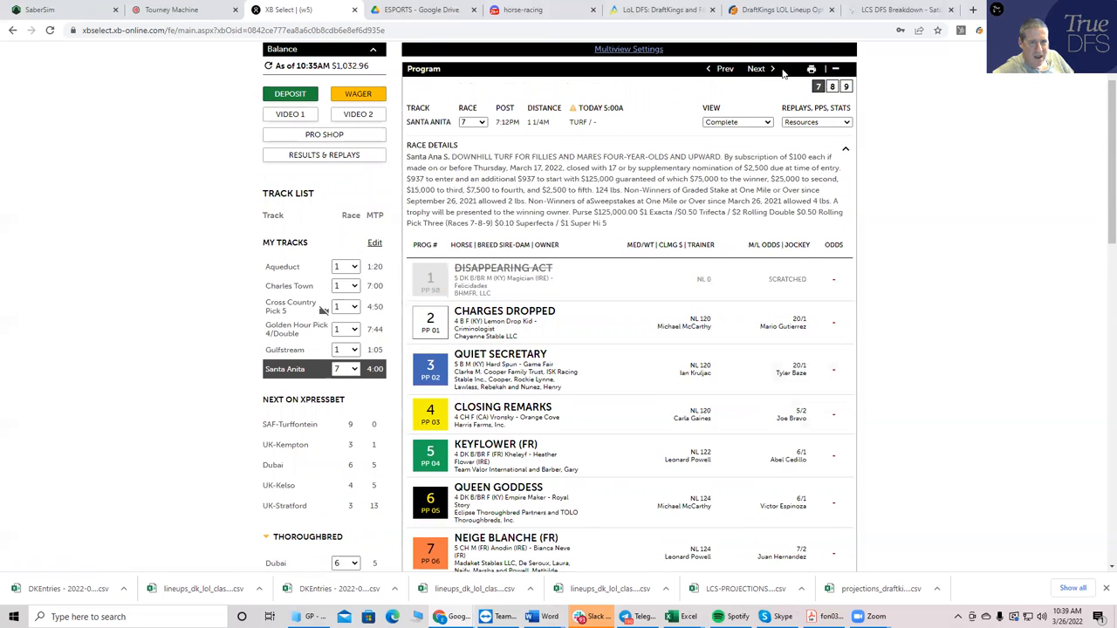
click(758, 68)
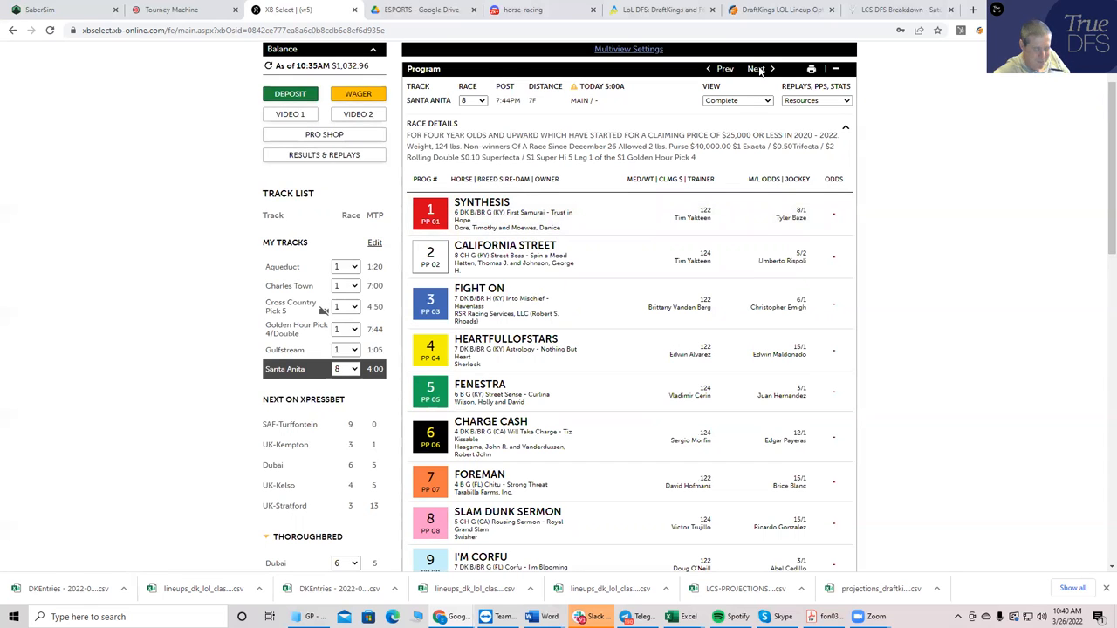
click(756, 70)
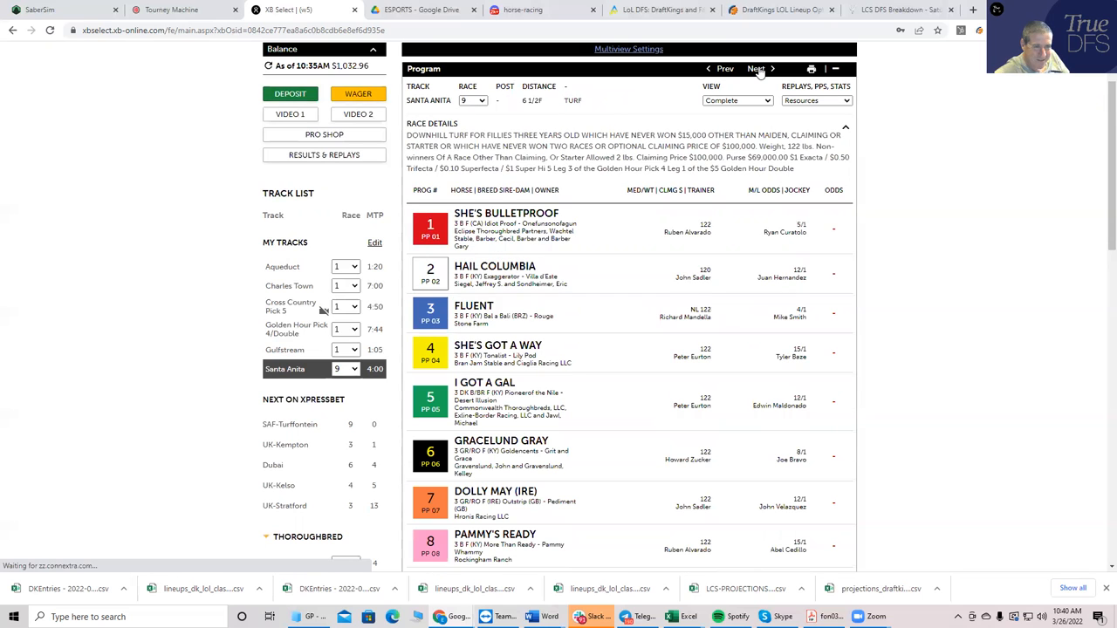
click(756, 68)
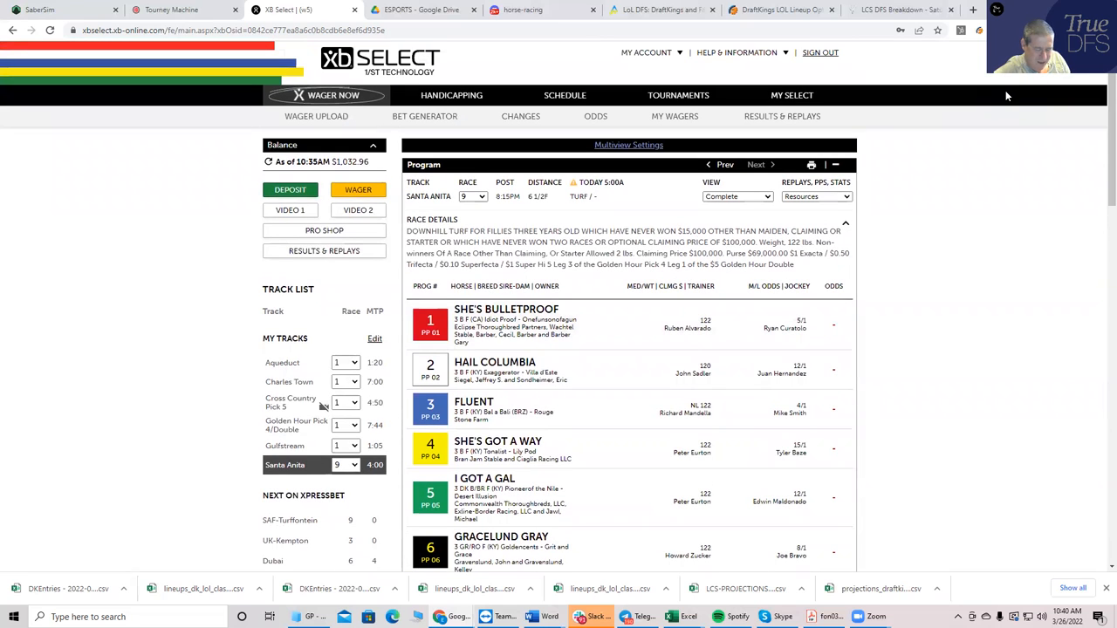
mouse_move(880, 114)
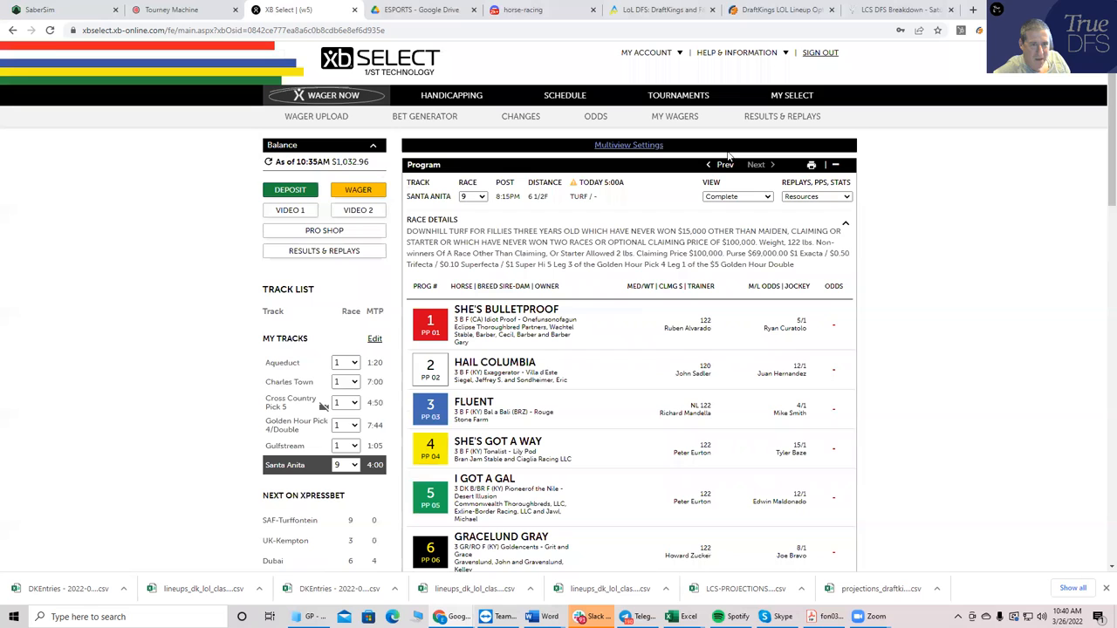
mouse_move(733, 171)
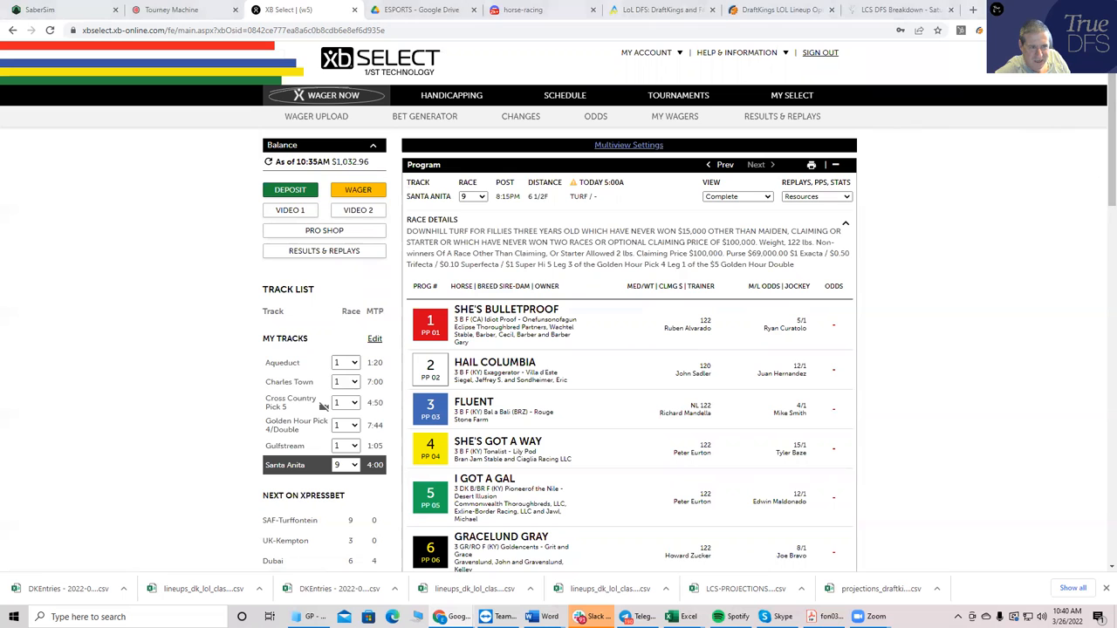
scroll(down, 3)
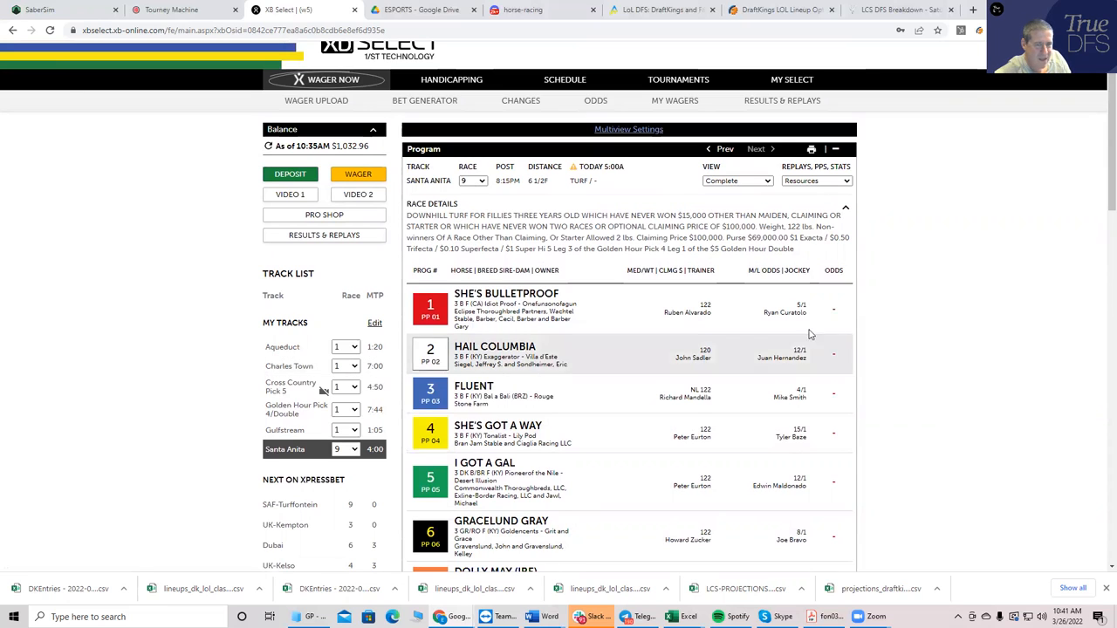
scroll(down, 3)
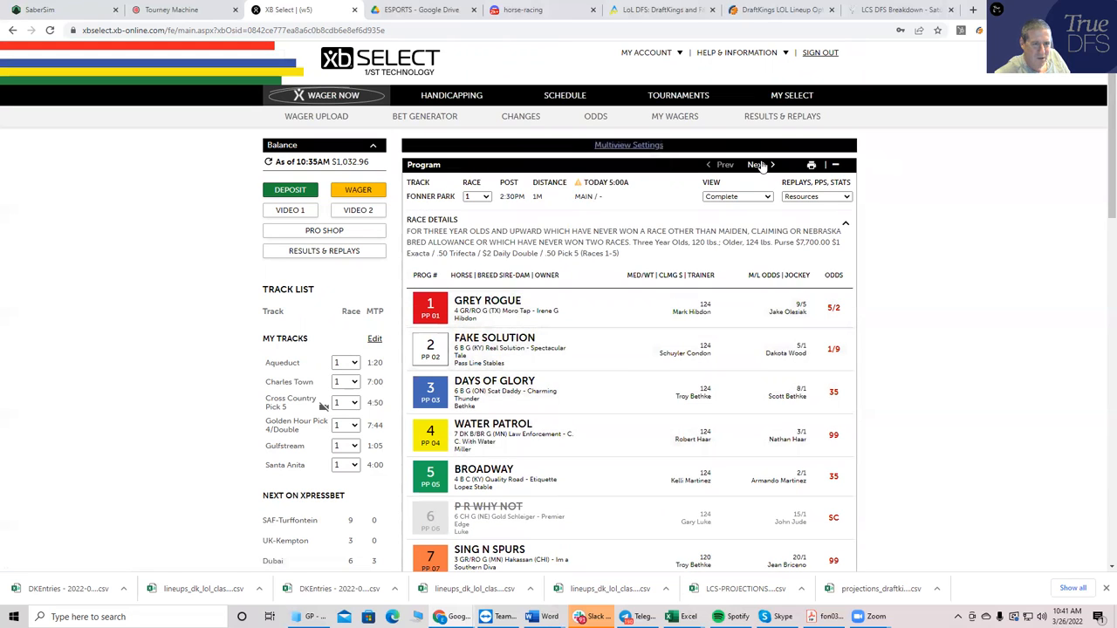
Step the Fonner Park program from Race 1 through Race 6, reviewing the Race 4 and Race 6 fields.
click(757, 164)
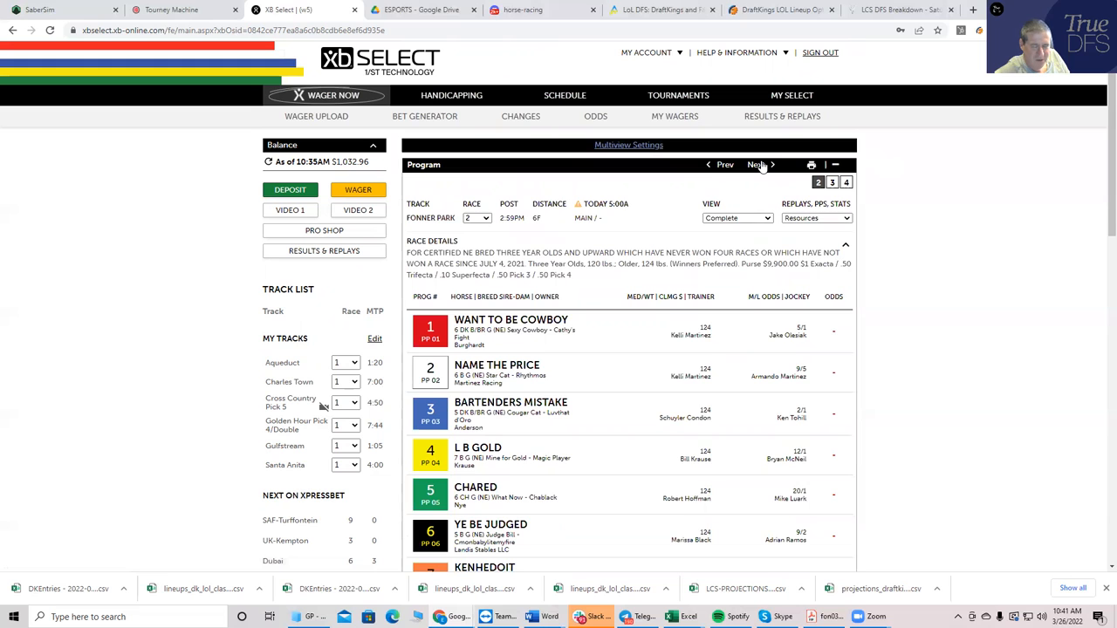
click(755, 164)
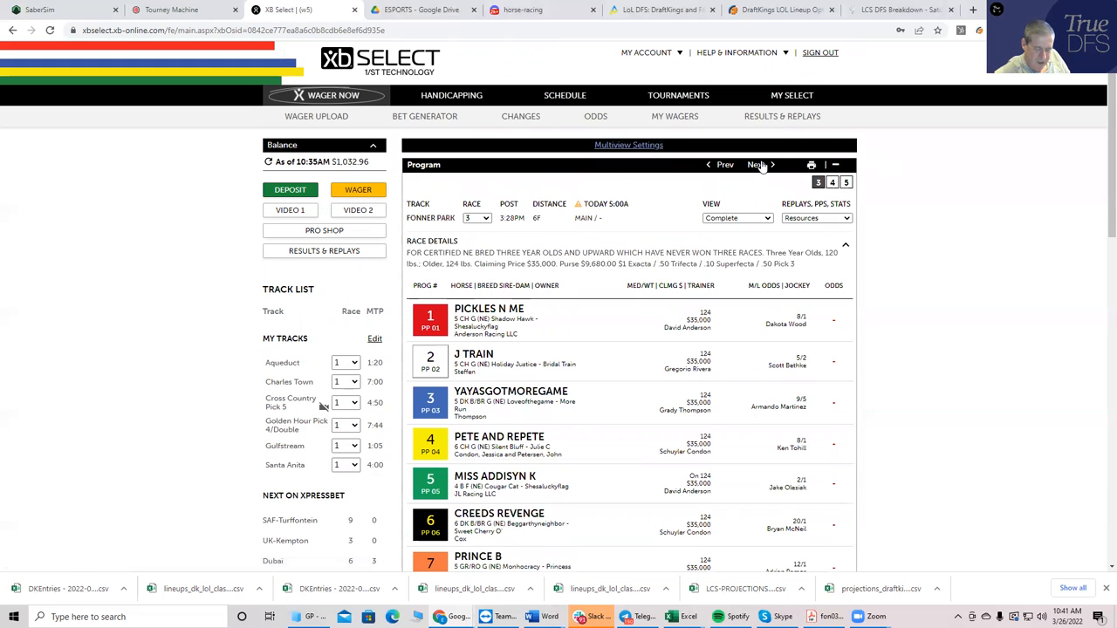
click(756, 164)
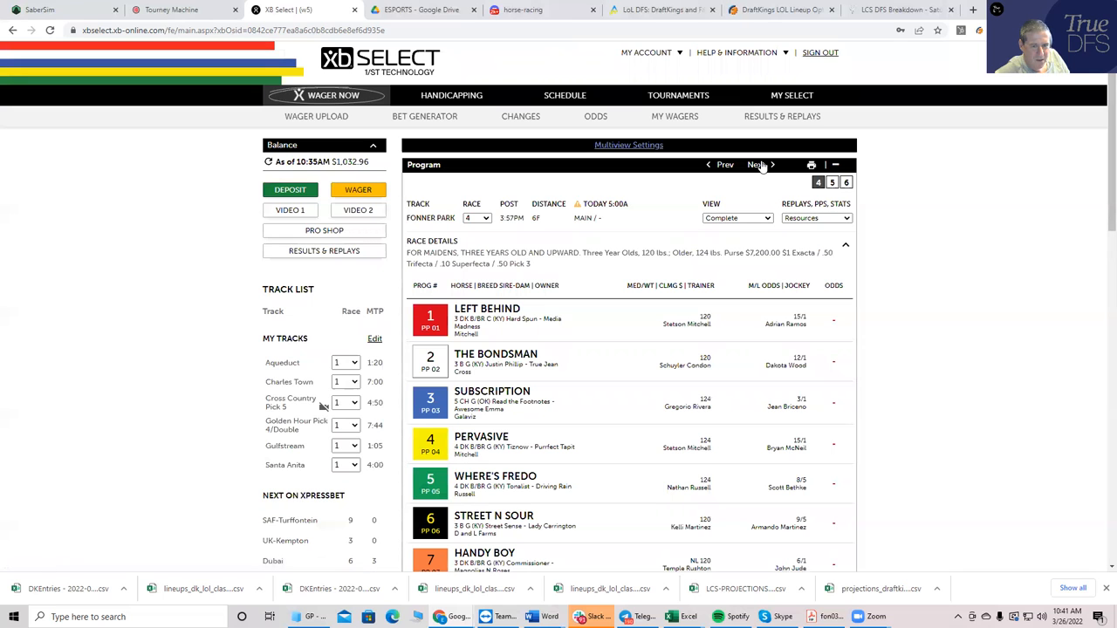
mouse_move(1100, 130)
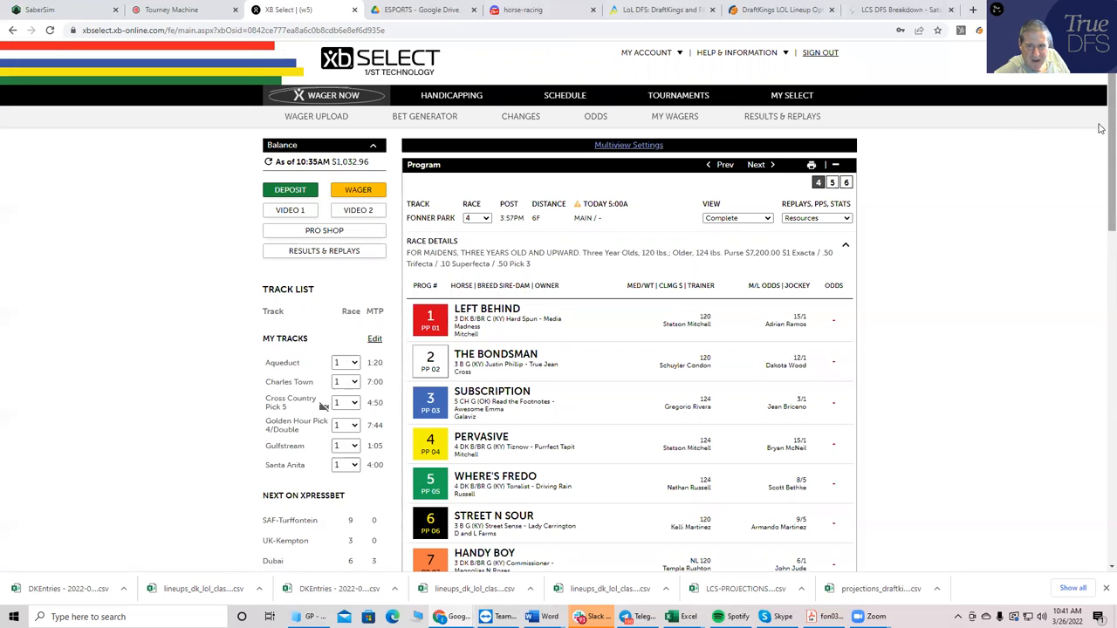
scroll(down, 3)
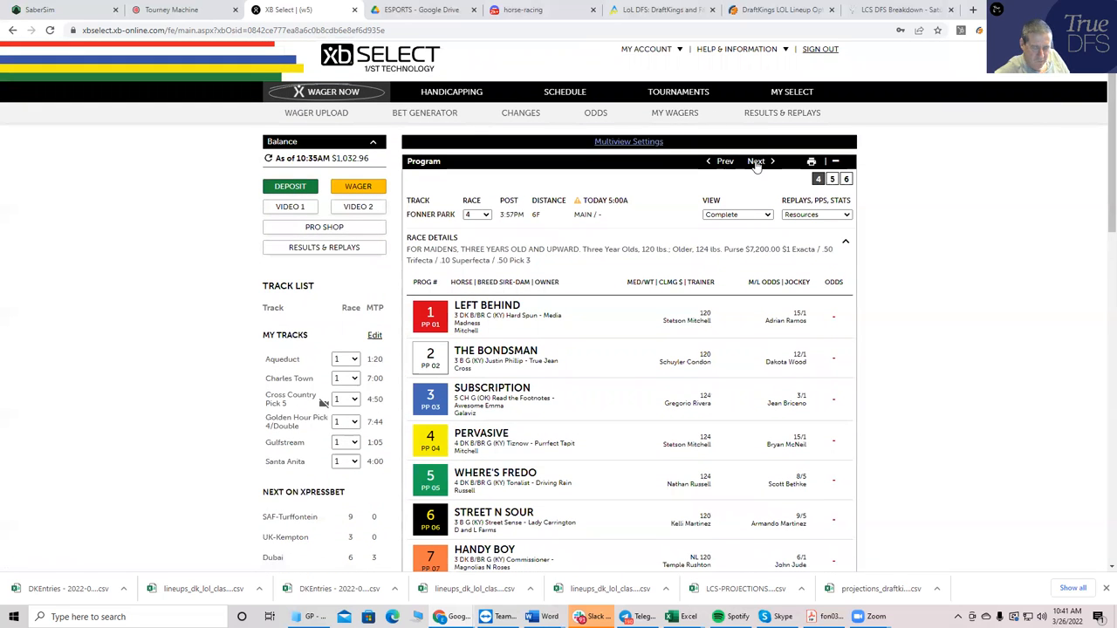
click(756, 161)
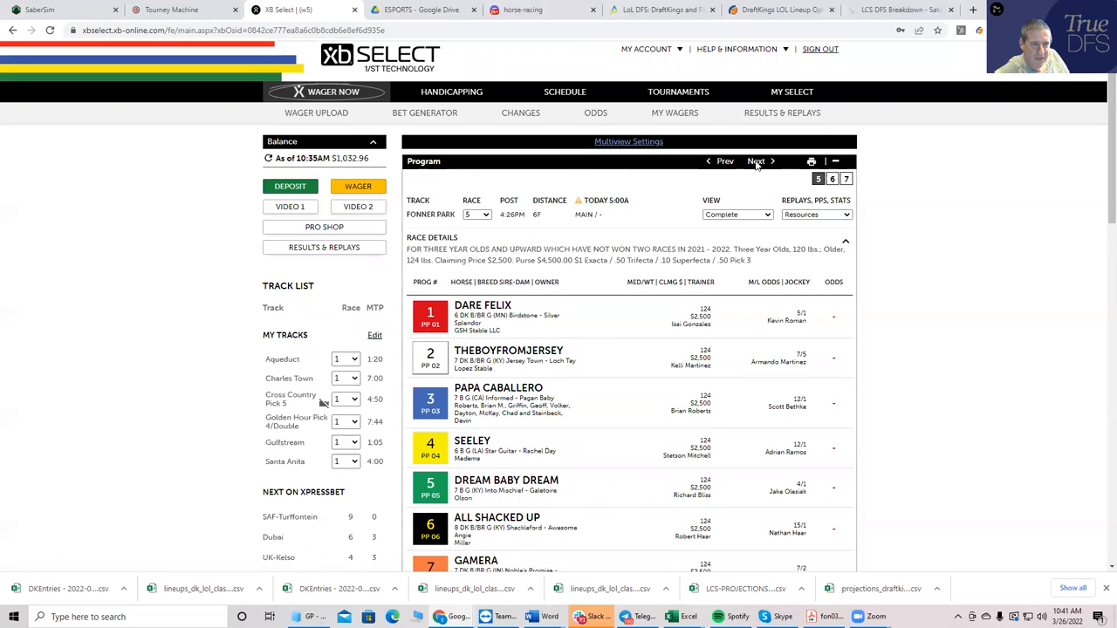
click(756, 160)
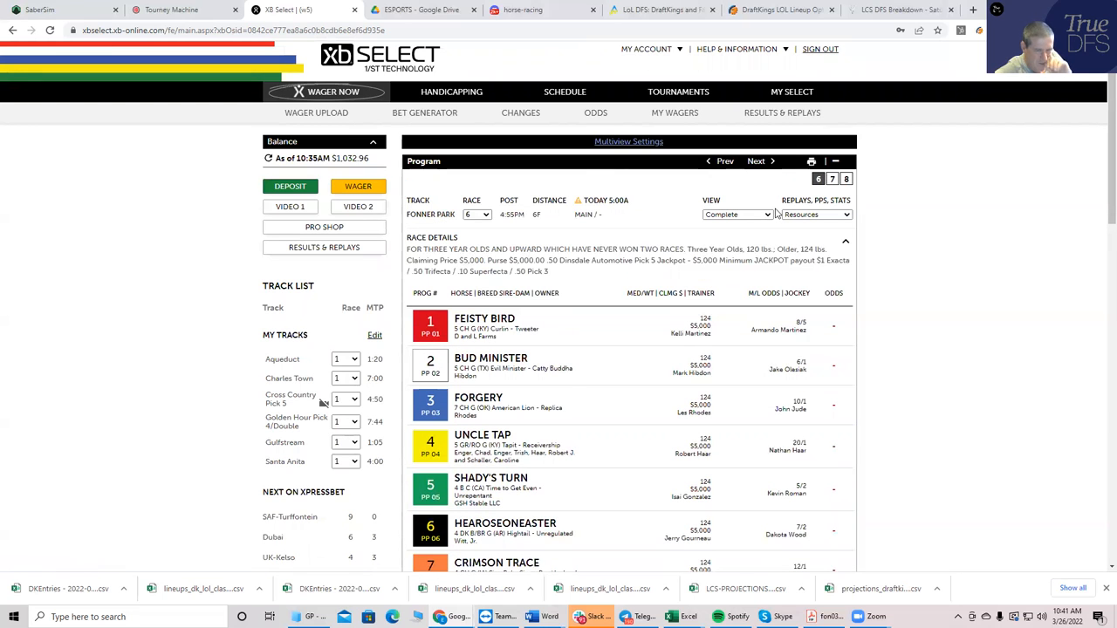
scroll(down, 3)
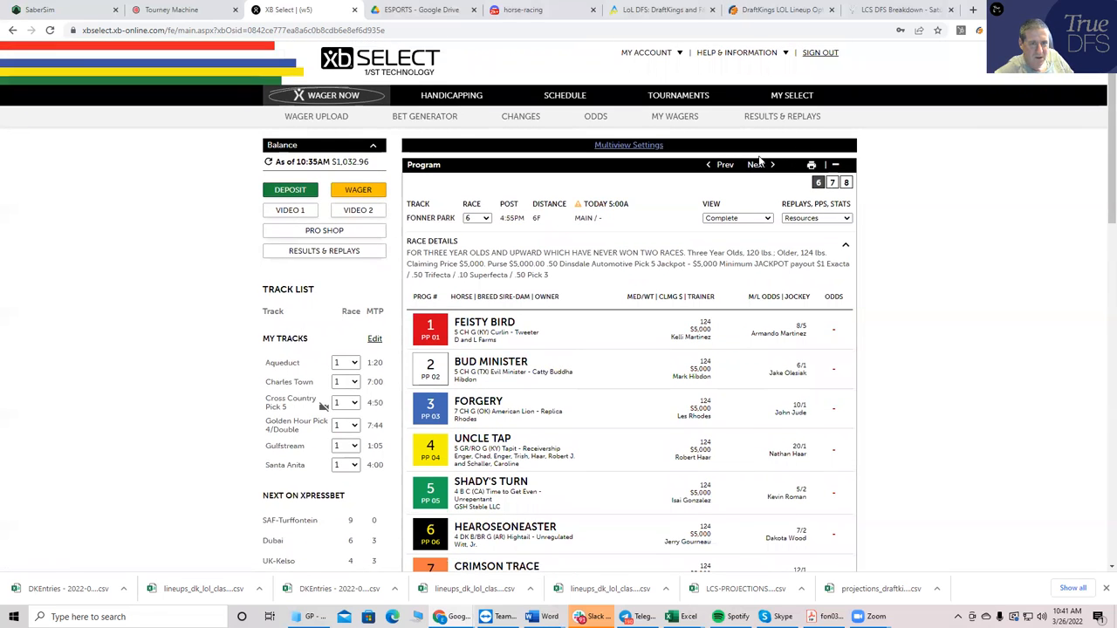
Continue through Races 7 and 8 to the Fonner Park Race 9 Budweiser Trophy field.
click(756, 165)
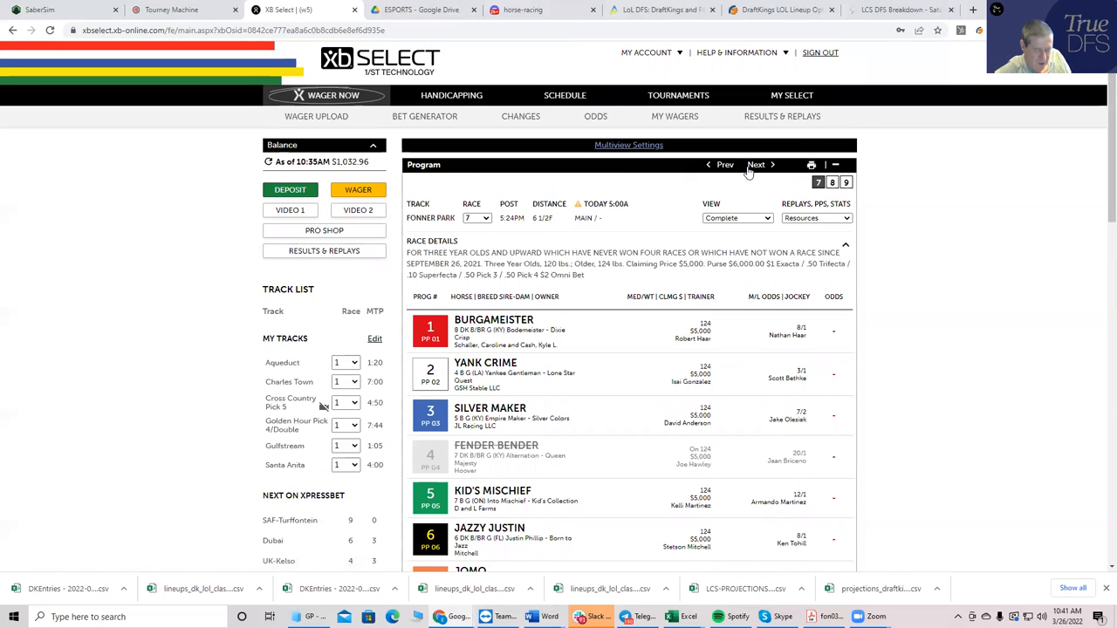
mouse_move(963, 292)
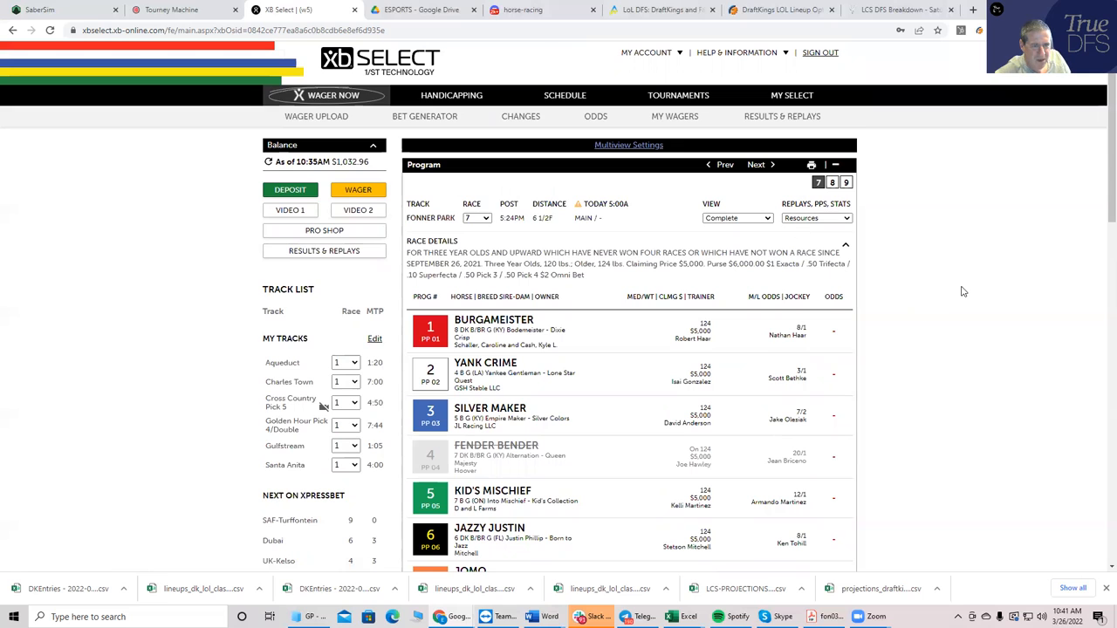
mouse_move(731, 398)
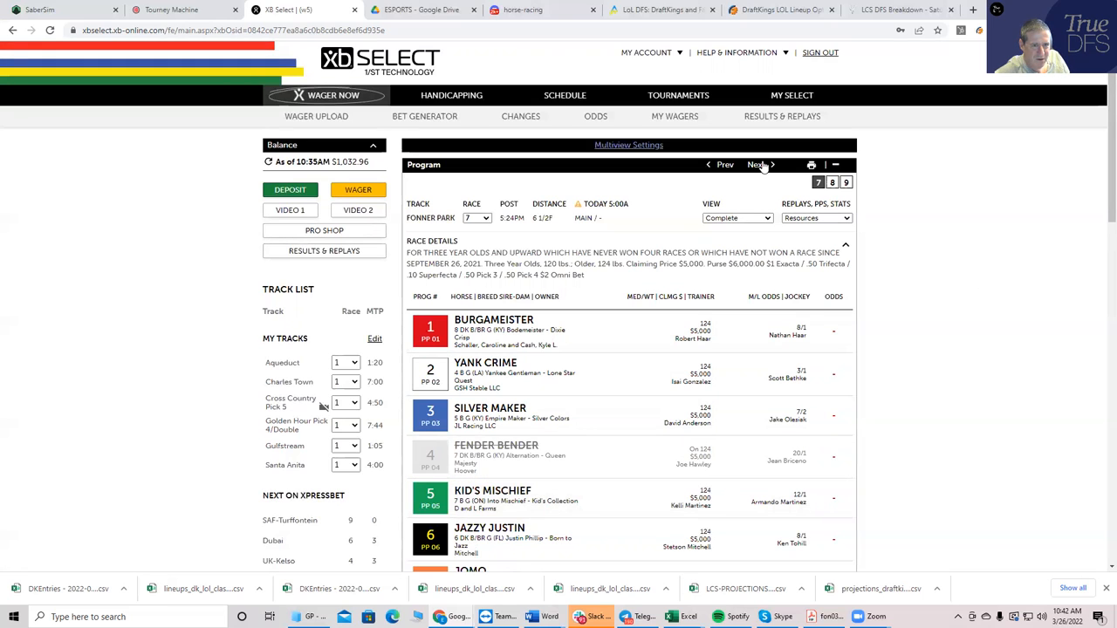
click(756, 164)
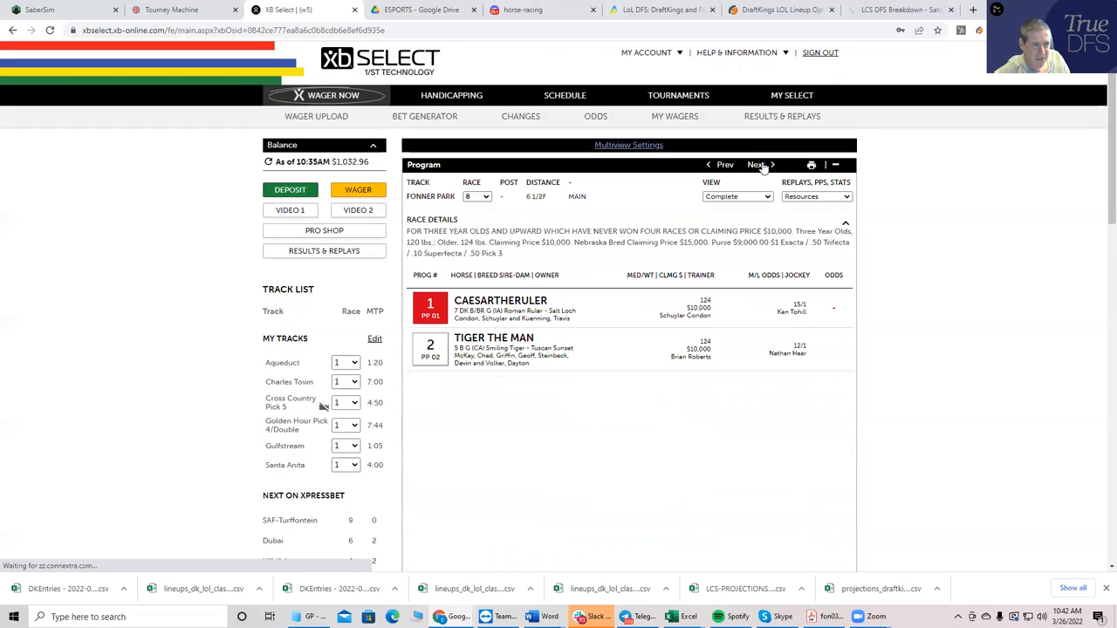
click(754, 164)
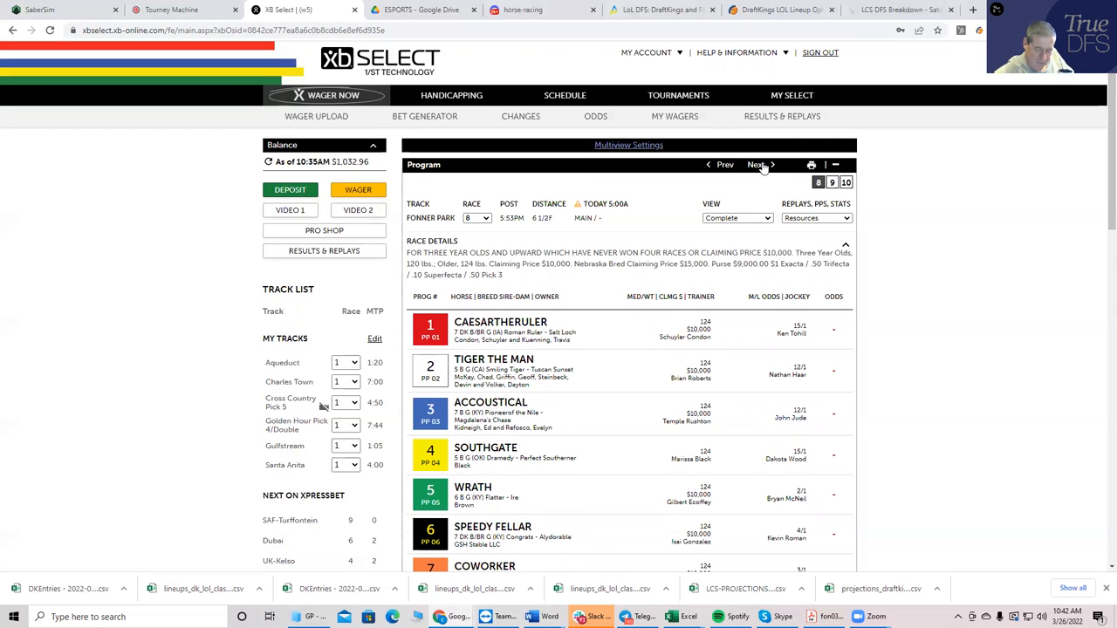
click(755, 164)
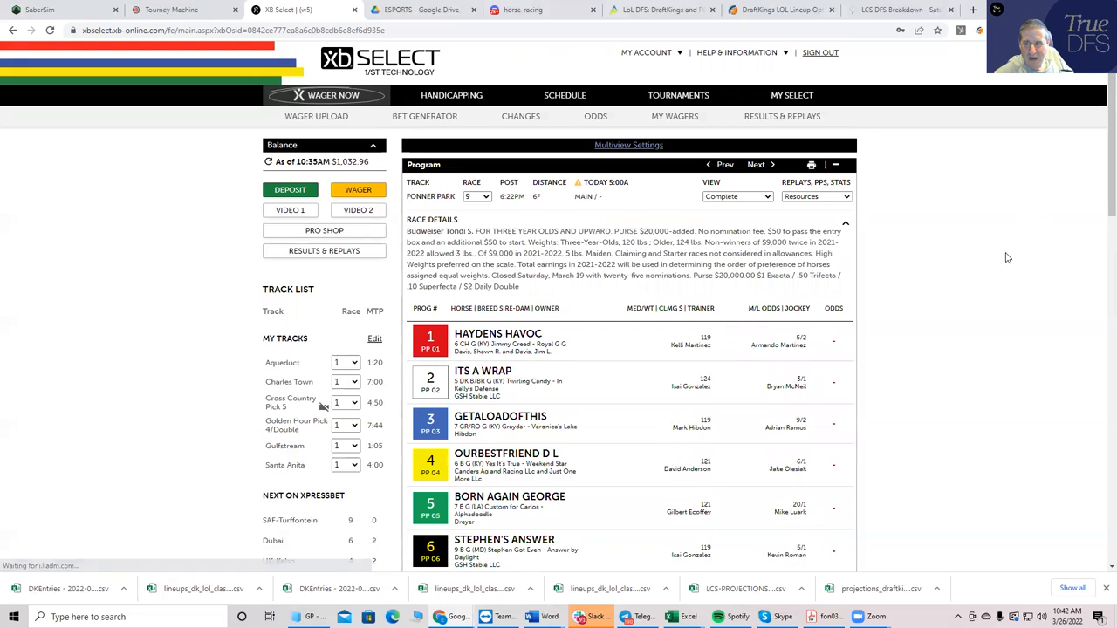
Review the Race 9 field, advance to the Fonner Park Race 10 program led by Papa Joe, and go to the Pro Shop.
scroll(down, 3)
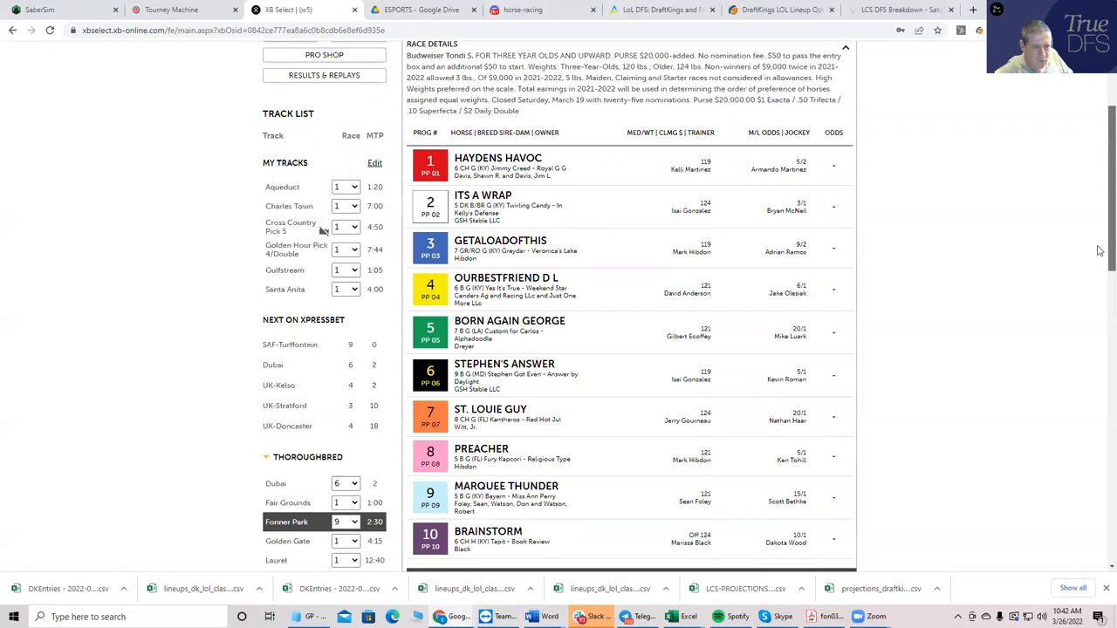
mouse_move(601, 313)
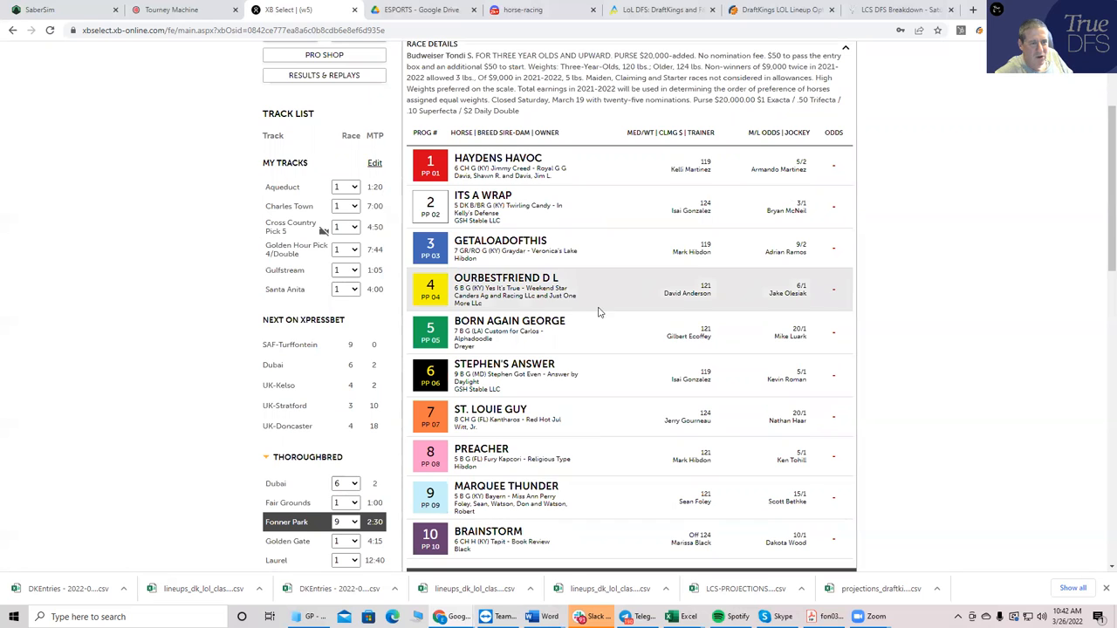
mouse_move(549, 347)
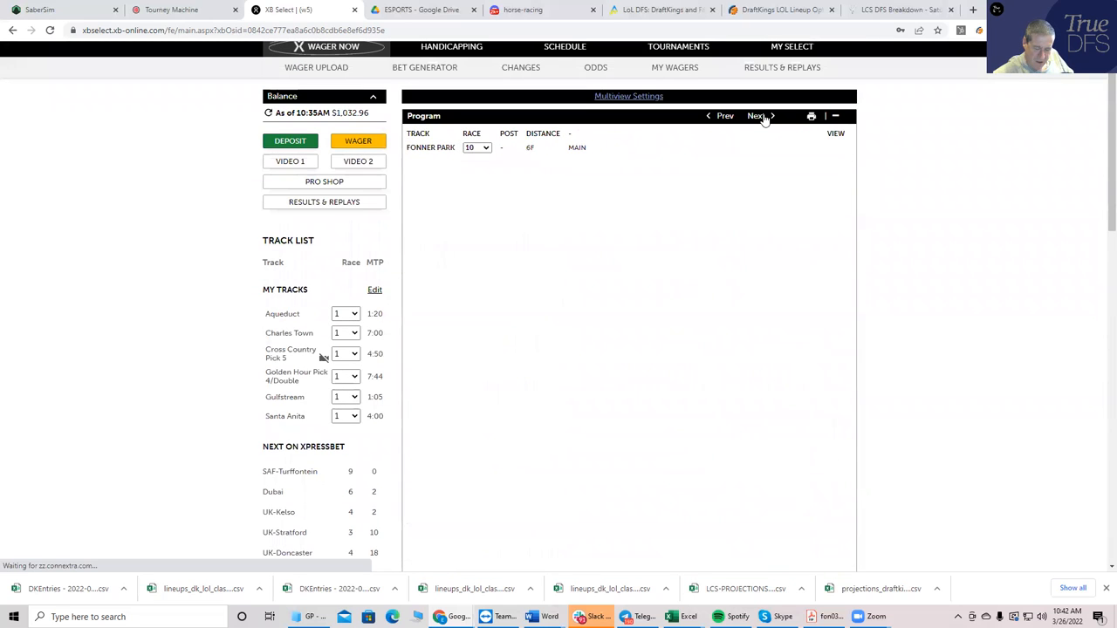
click(756, 115)
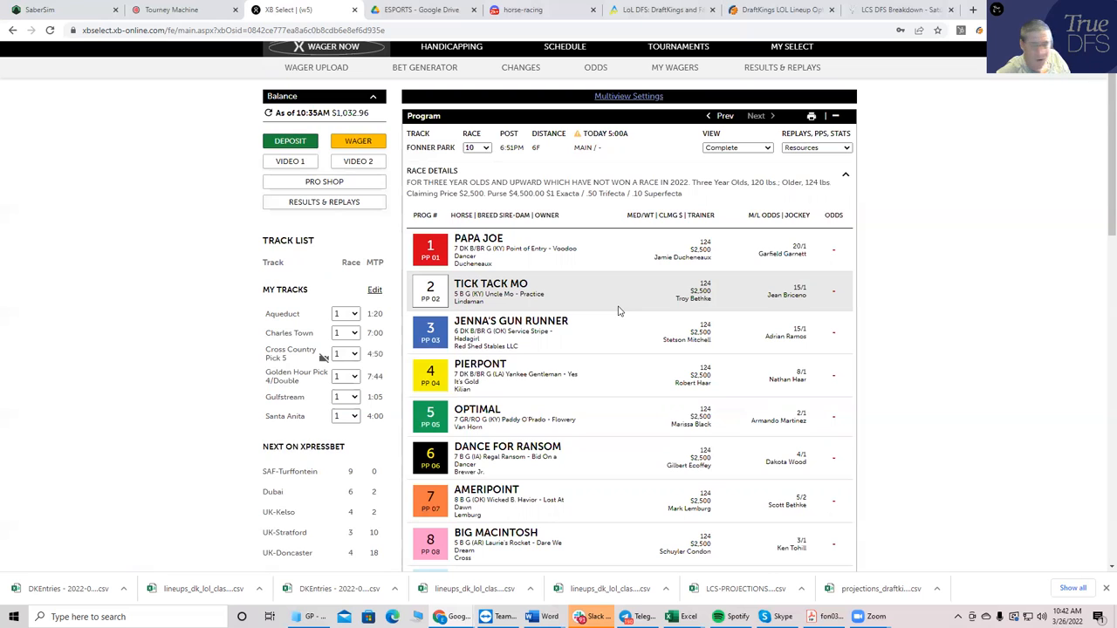
click(325, 181)
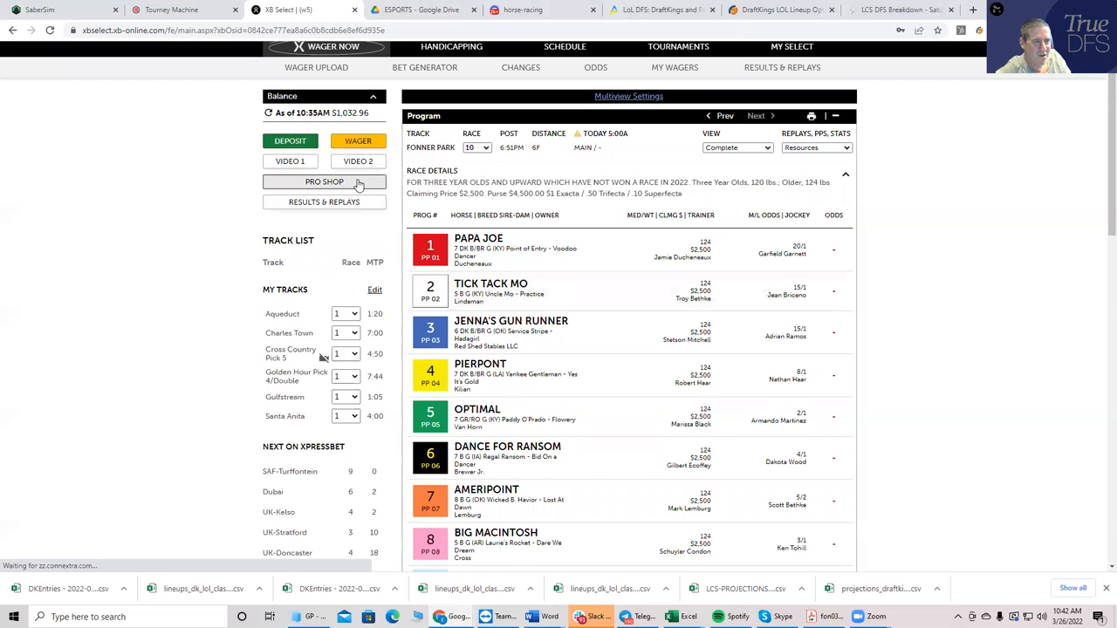